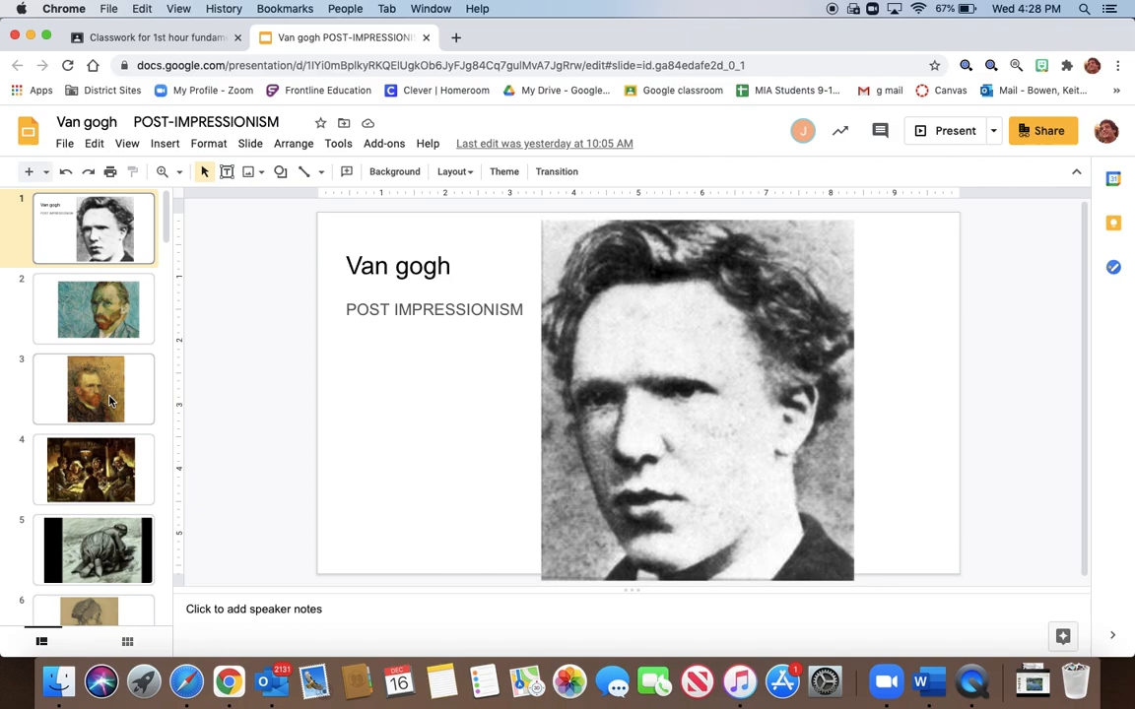
- Display slide 2, the colourful self-portrait on a swirling blue background
left_click(95, 308)
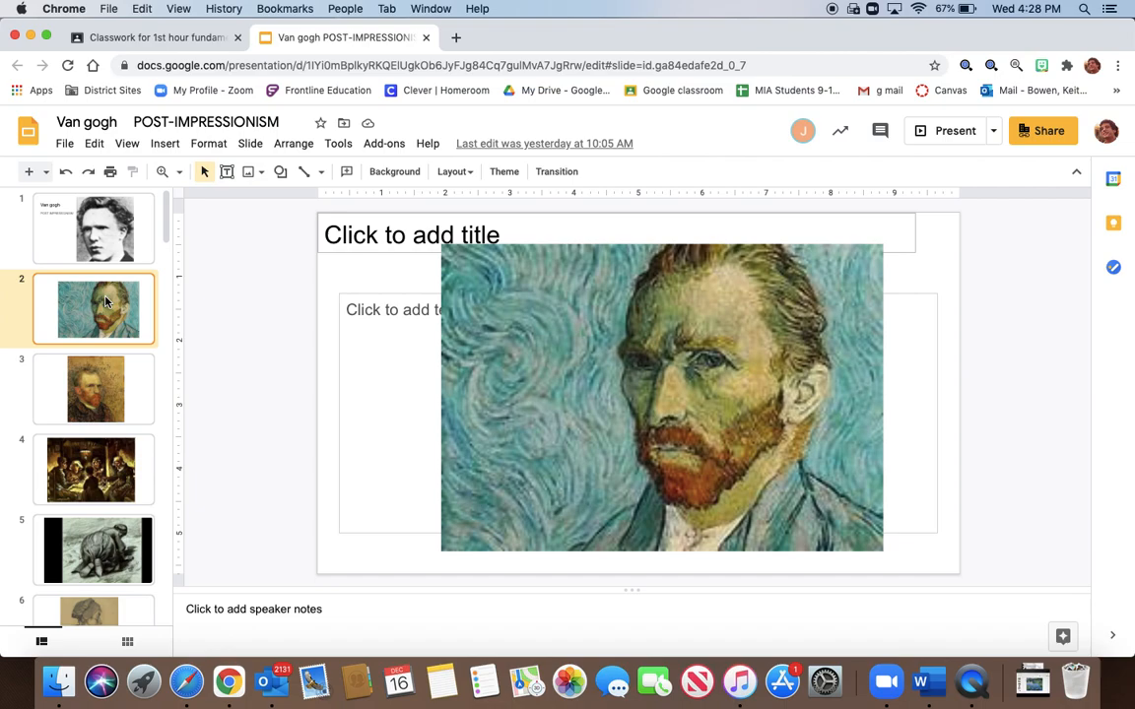
- Display slide 4, The Potato Eaters with peasants around a lamp-lit table
left_click(93, 469)
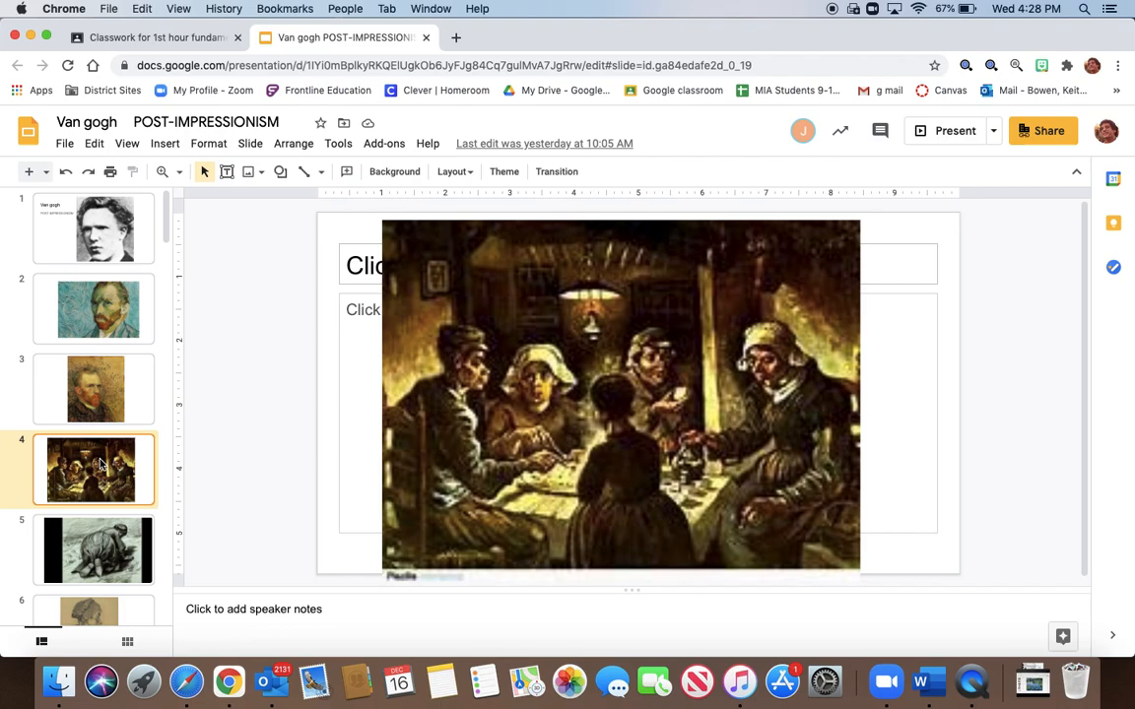
mouse_move(118, 471)
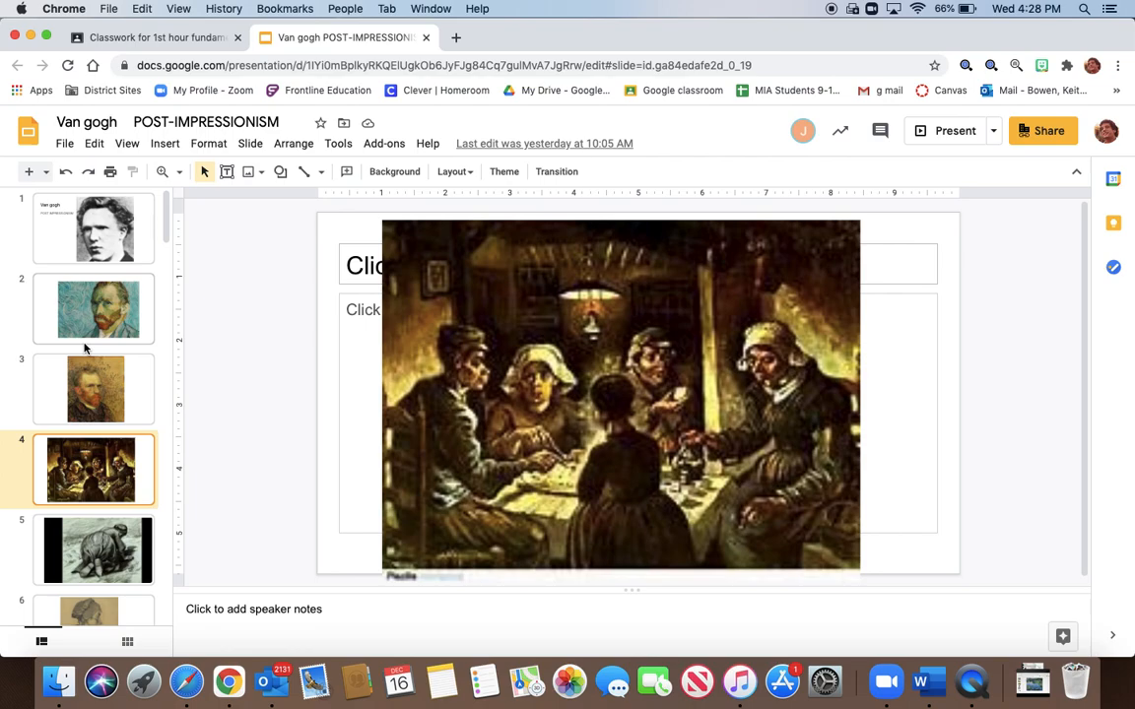
- Display slide 3, the self-portrait with the dashed-brushstroke background
left_click(91, 388)
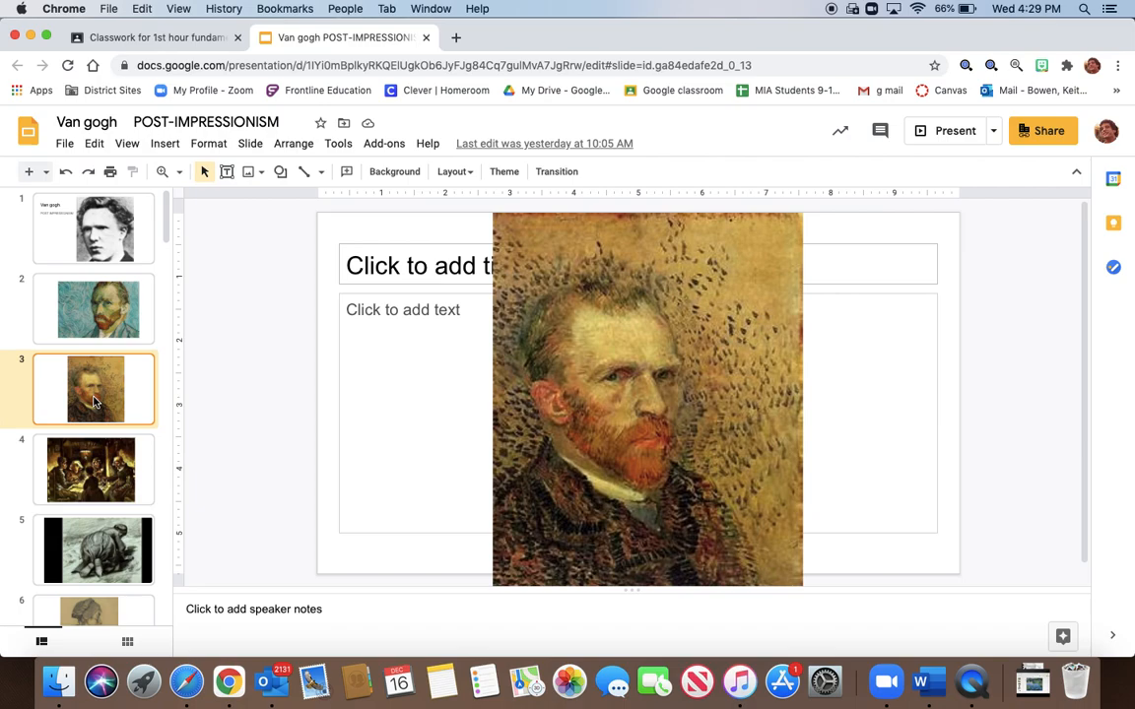
- Return to slide 4, the peasants' dinner painting
left_click(93, 469)
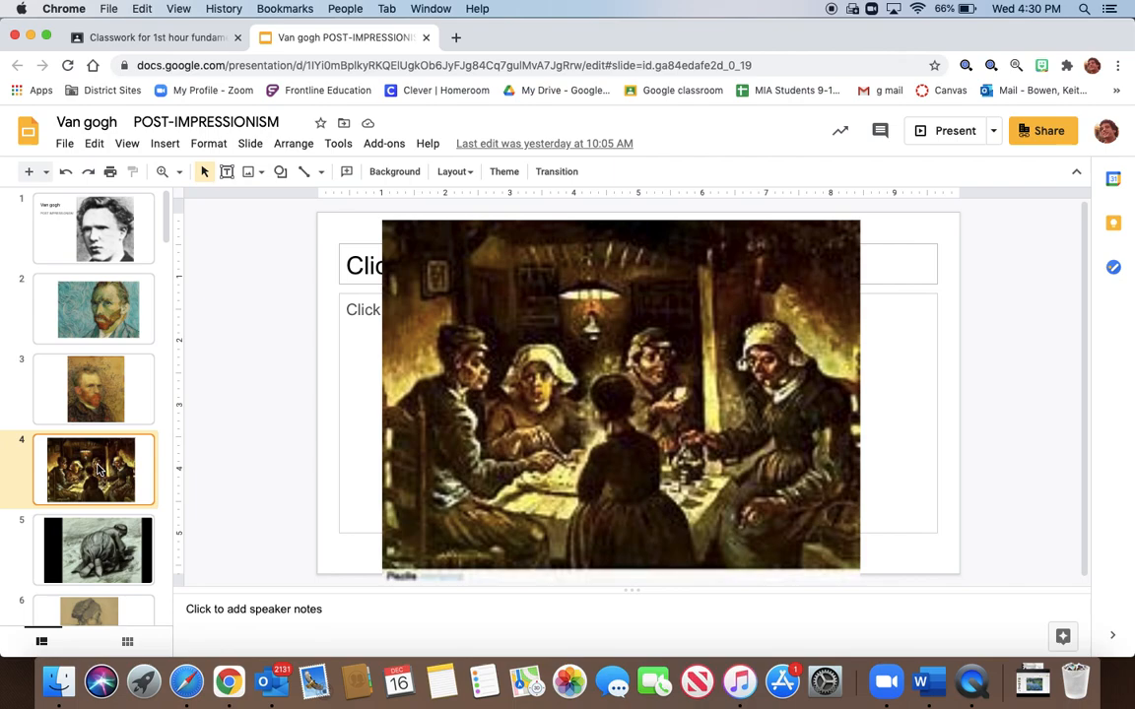
mouse_move(83, 452)
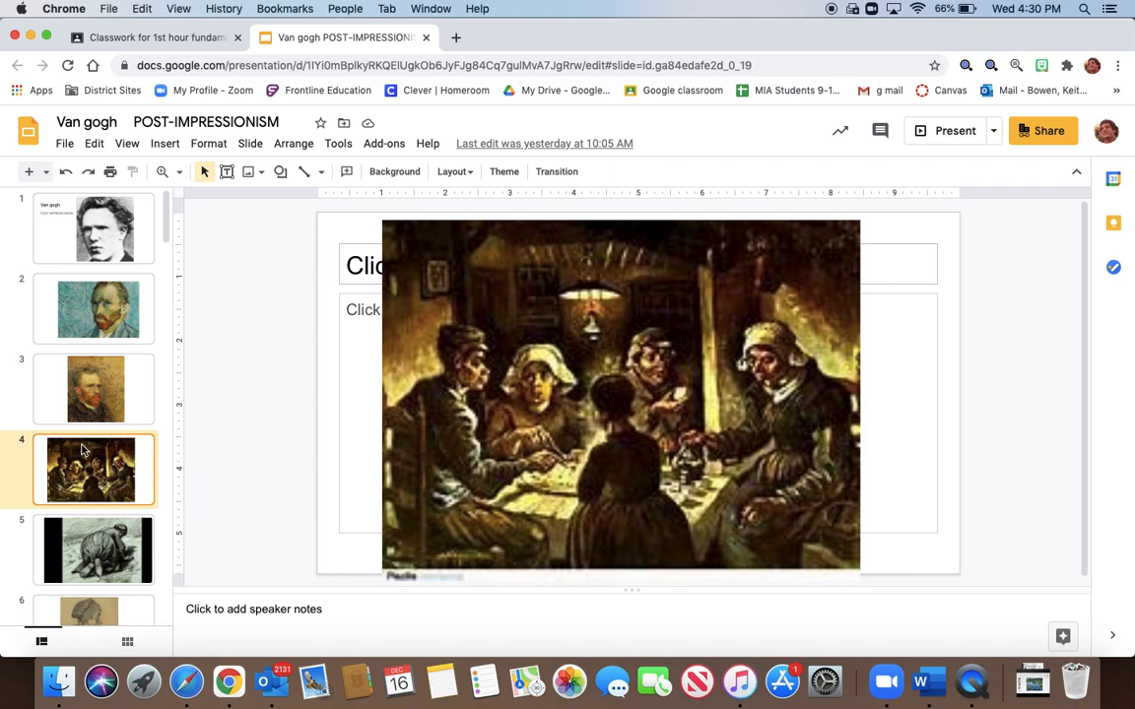
mouse_move(620, 339)
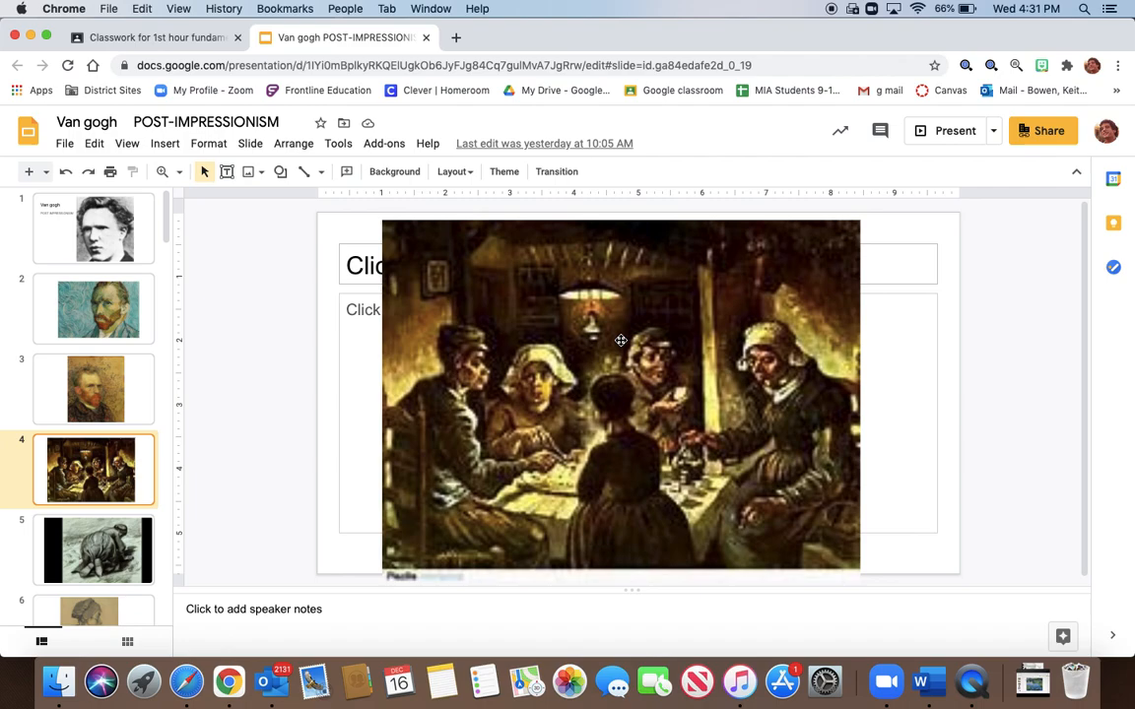
mouse_move(654, 384)
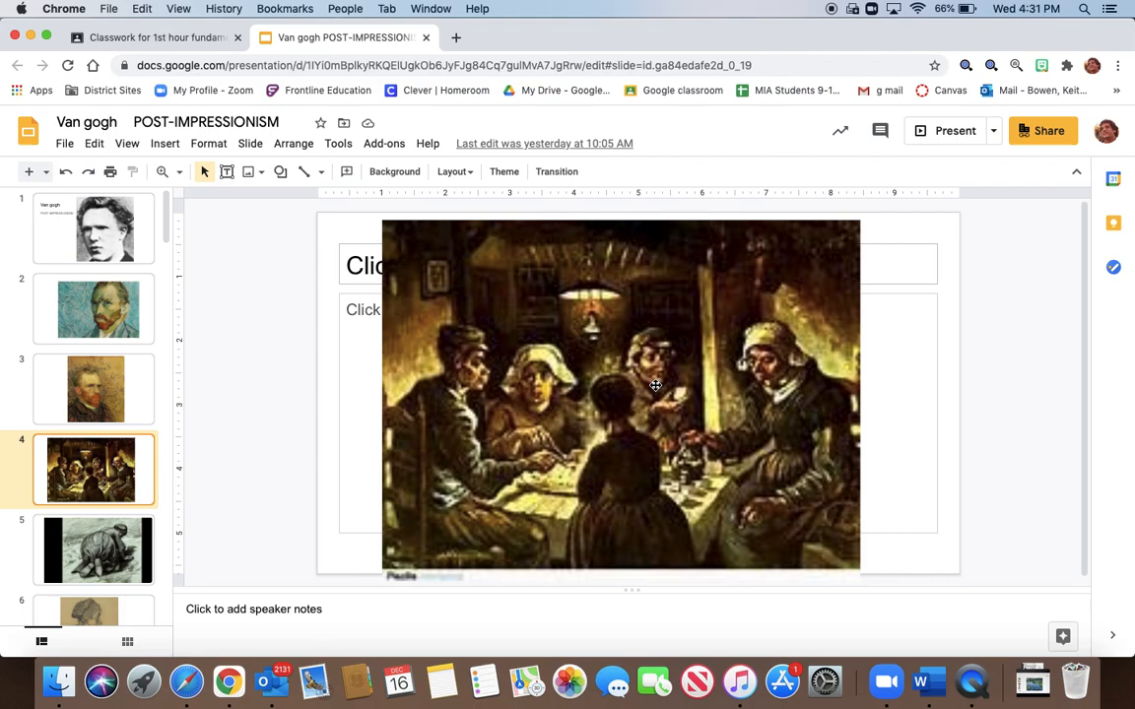
mouse_move(617, 370)
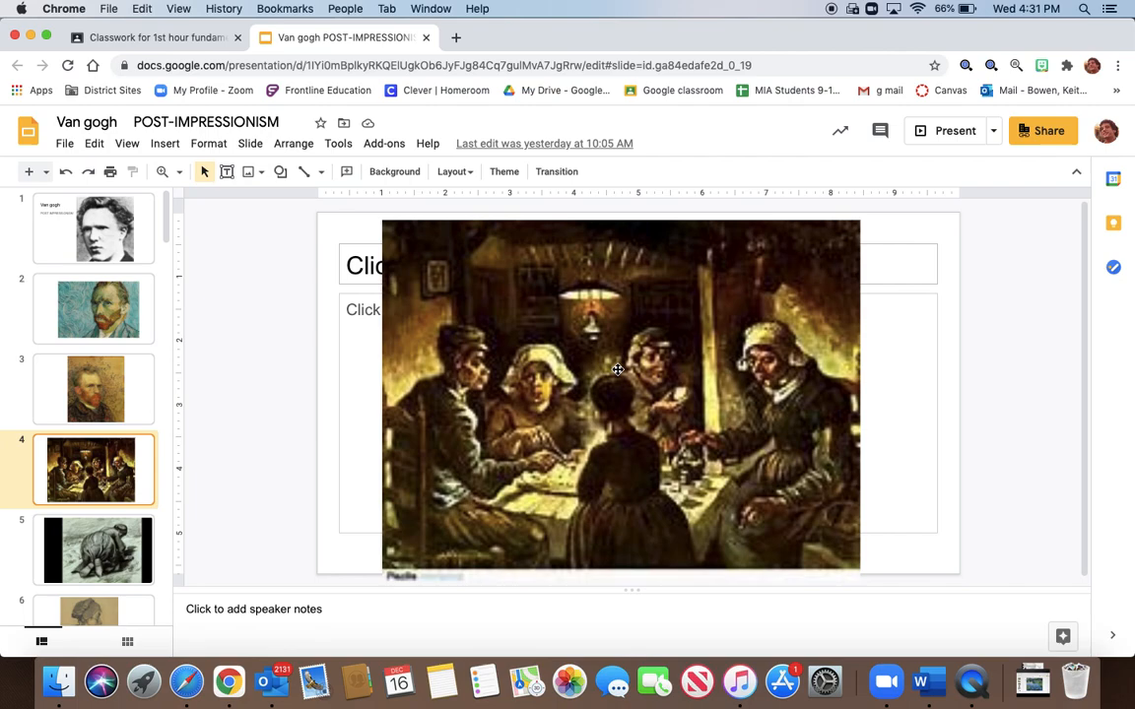
mouse_move(481, 507)
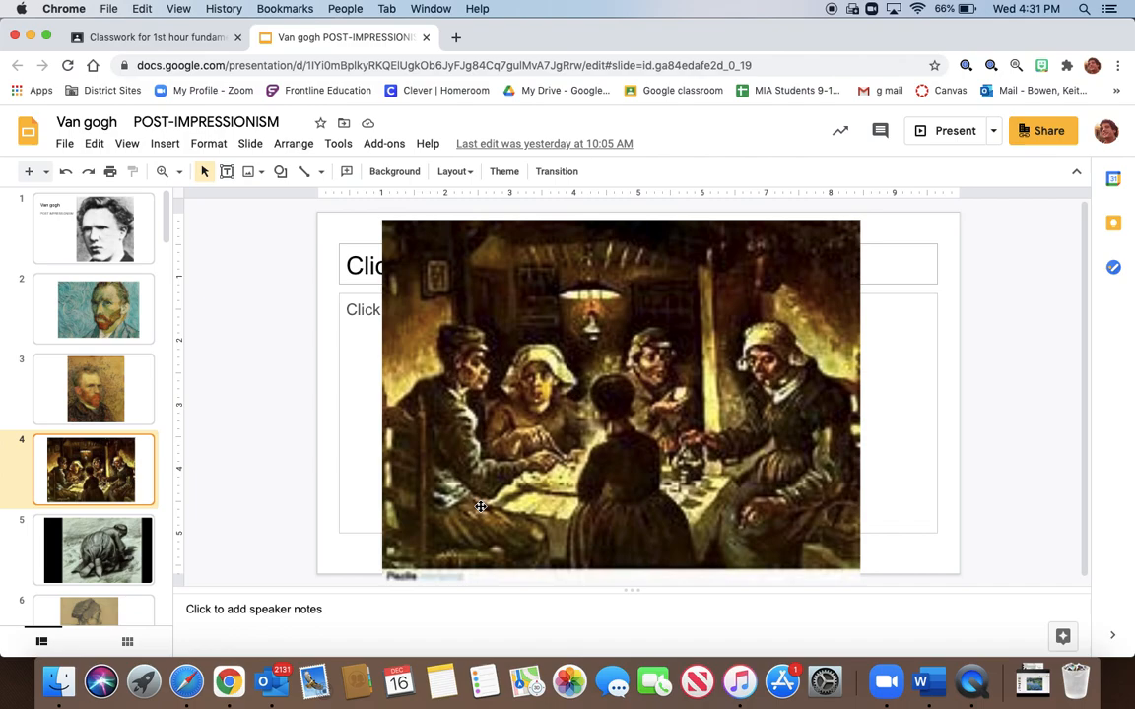
mouse_move(678, 458)
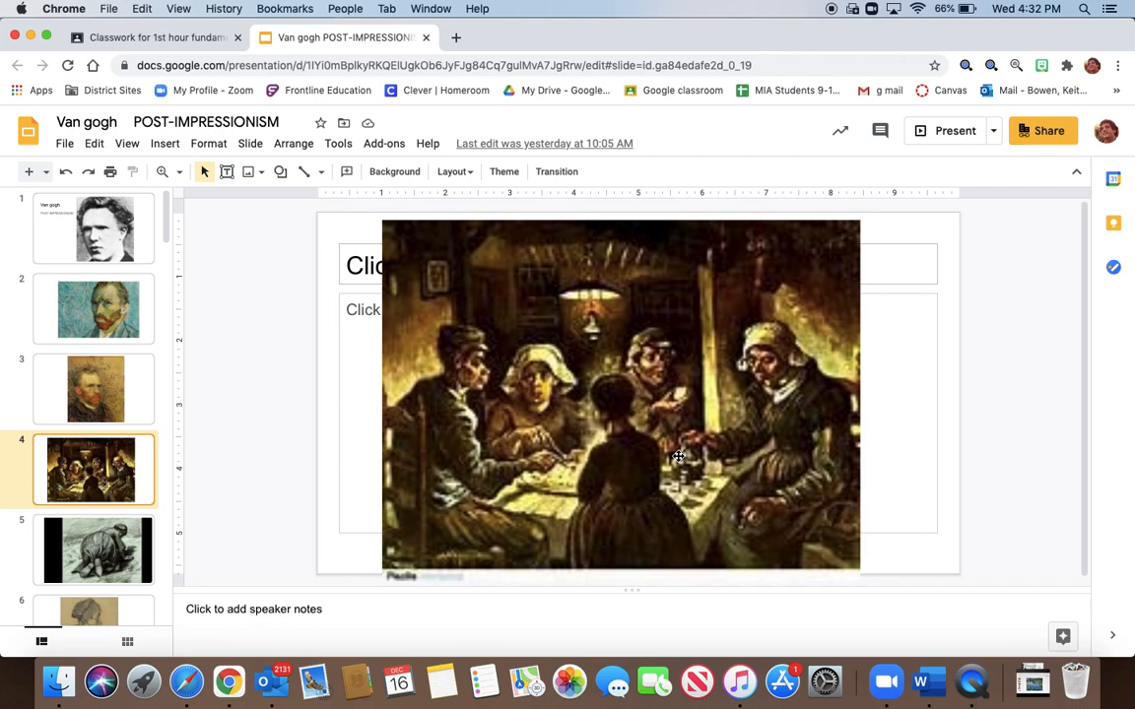
mouse_move(540, 481)
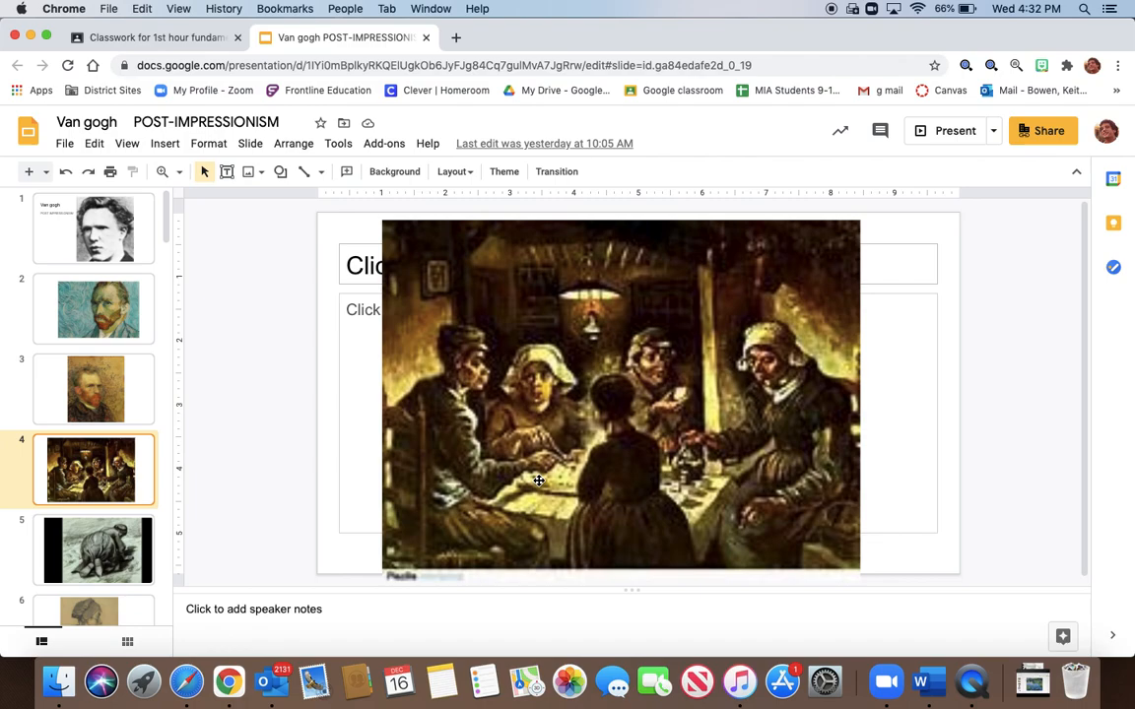
mouse_move(686, 418)
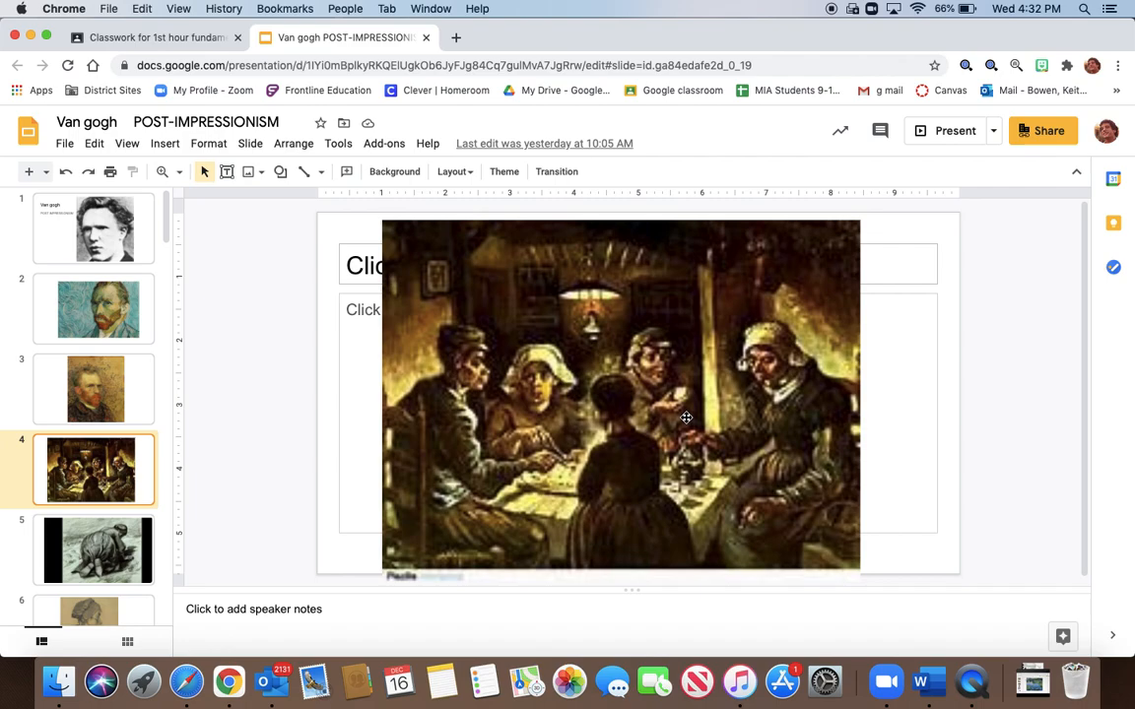
- Step through the kneeling figure and woman's profile sketch slides to the next slide
scroll("down", 3)
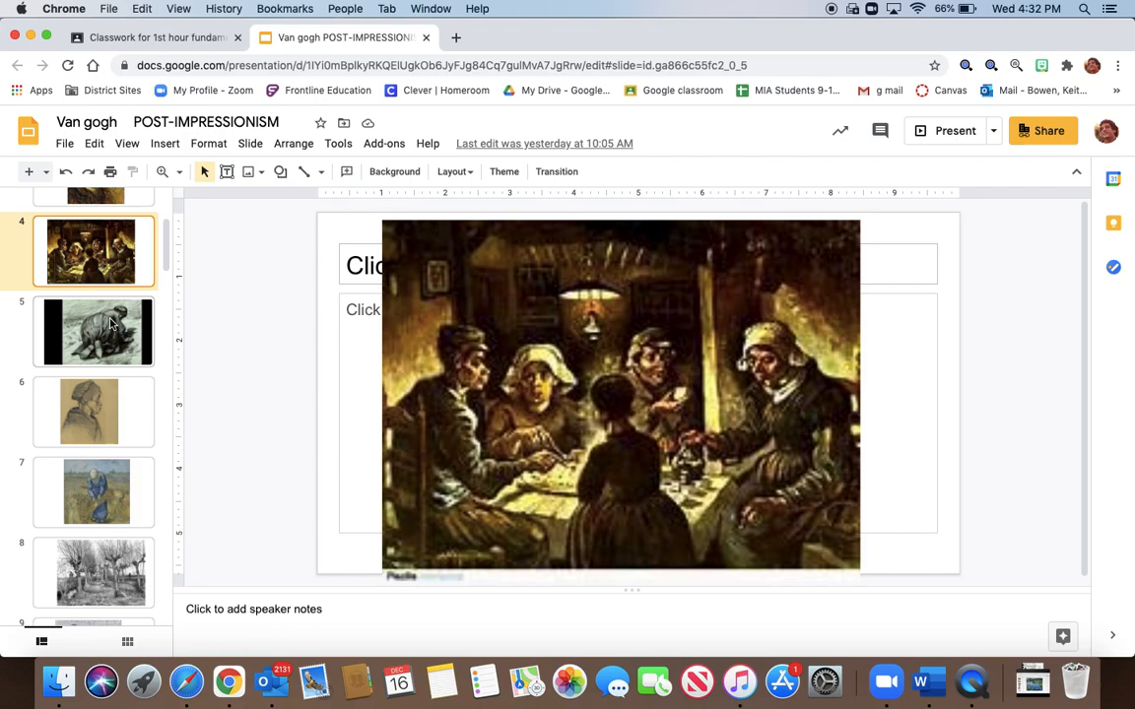
left_click(94, 331)
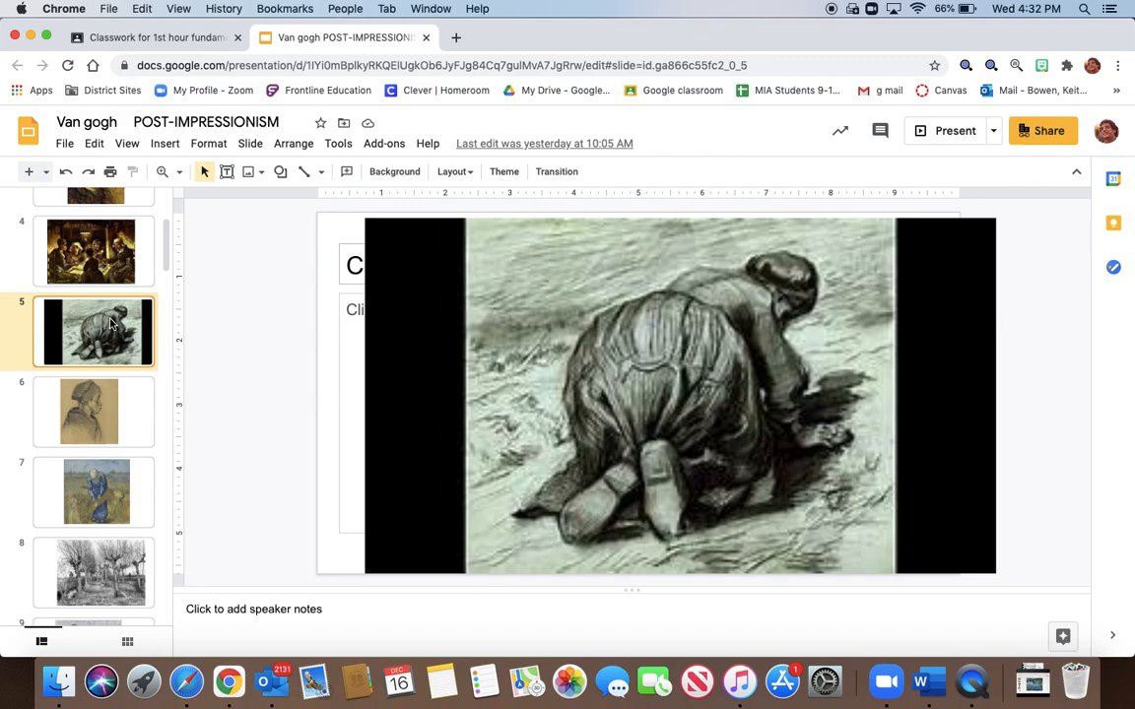
left_click(95, 412)
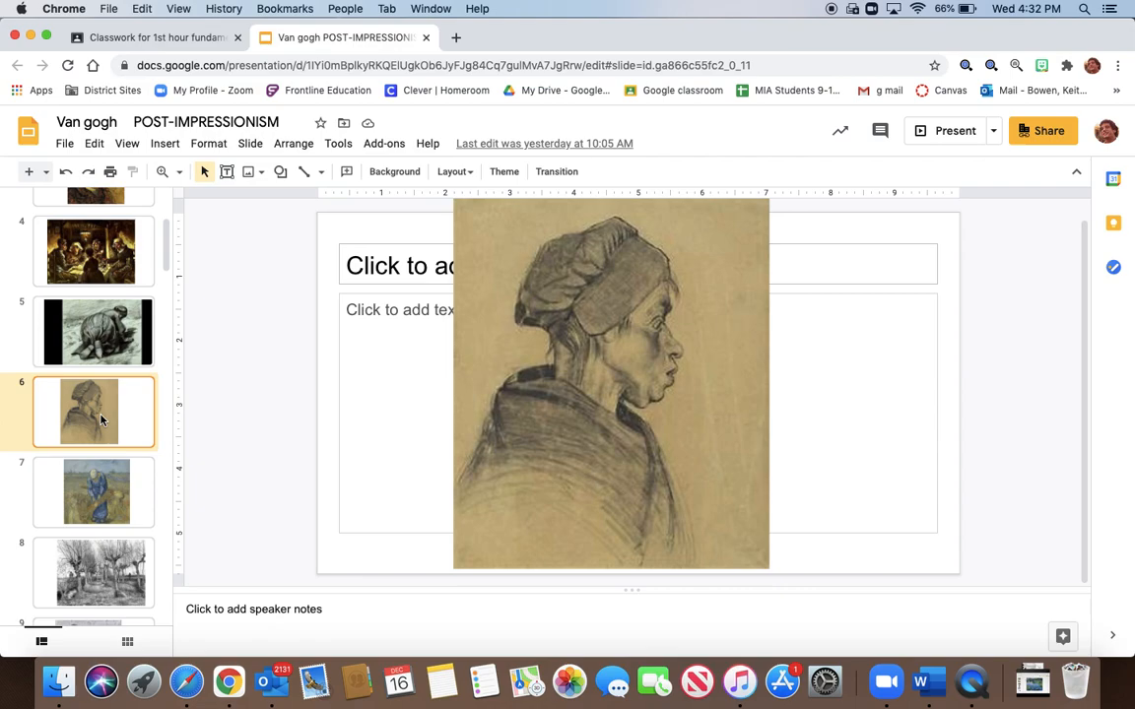
left_click(96, 493)
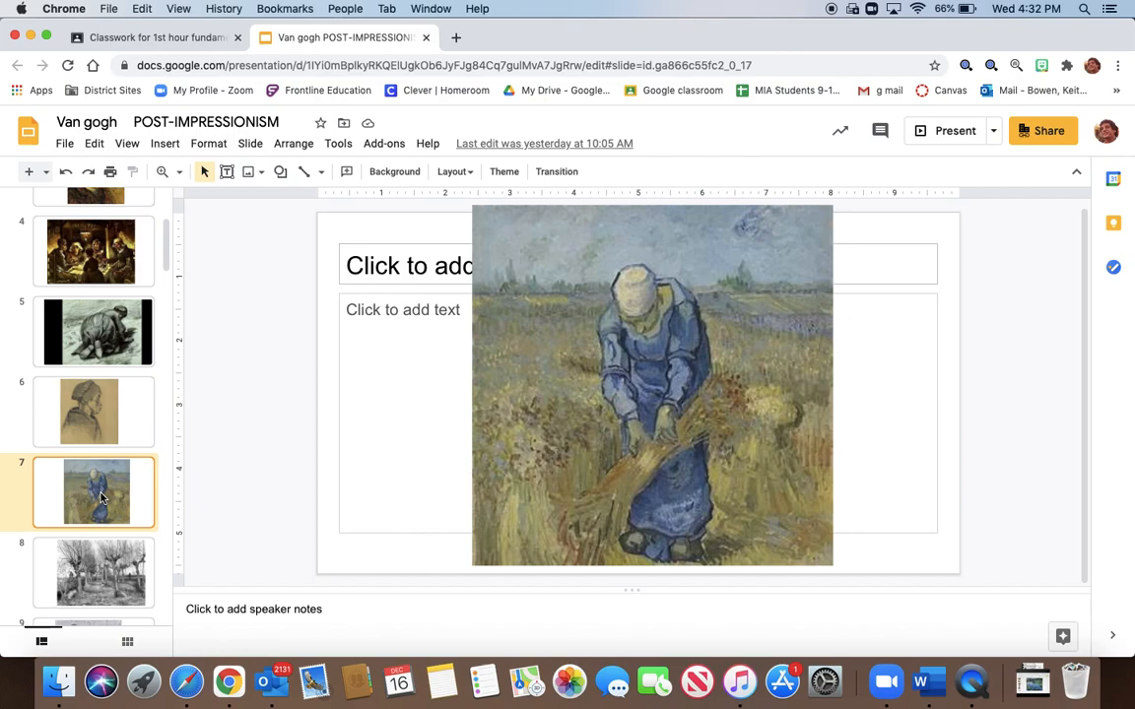
mouse_move(741, 323)
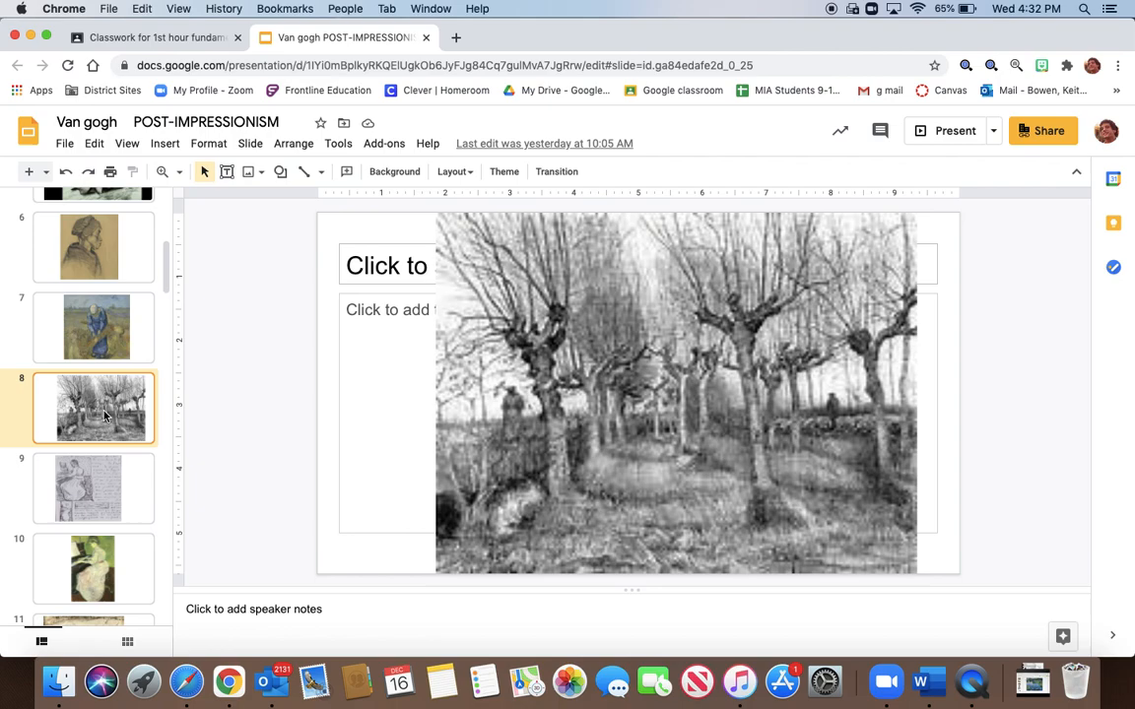
- Display the slide with the pencil sketch of a woman at a piano
left_click(95, 488)
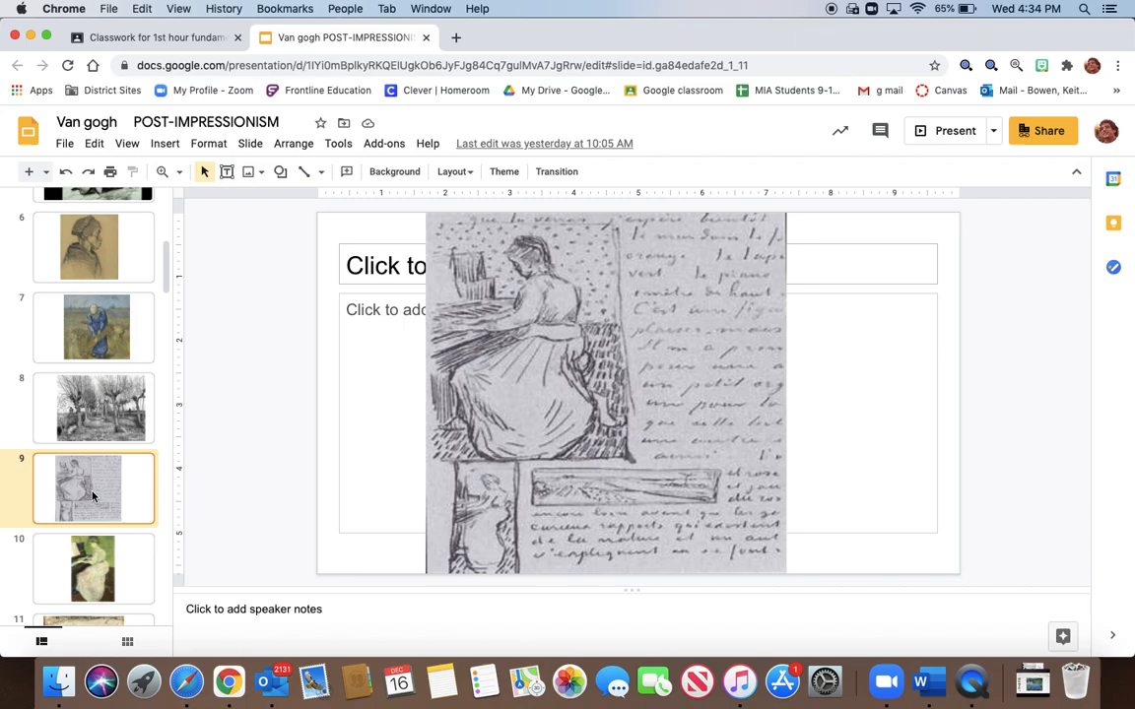
mouse_move(91, 443)
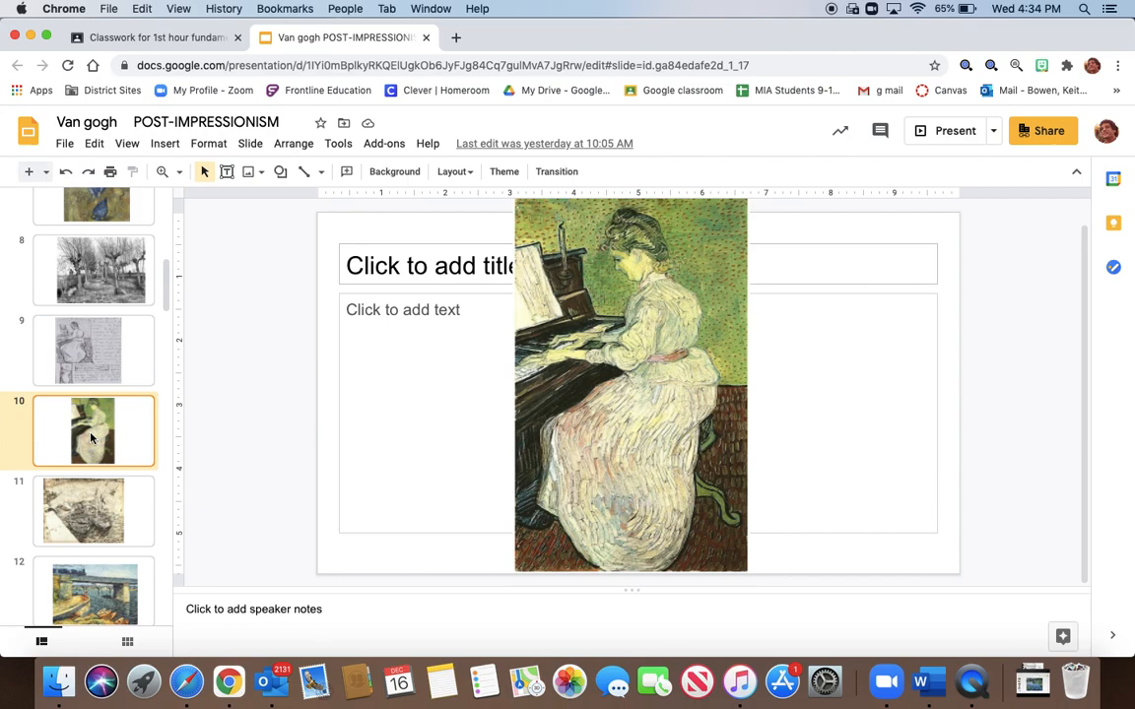
- Revisit the bare trees drawing and piano painting, then show slide 12, the railway bridge
left_click(94, 269)
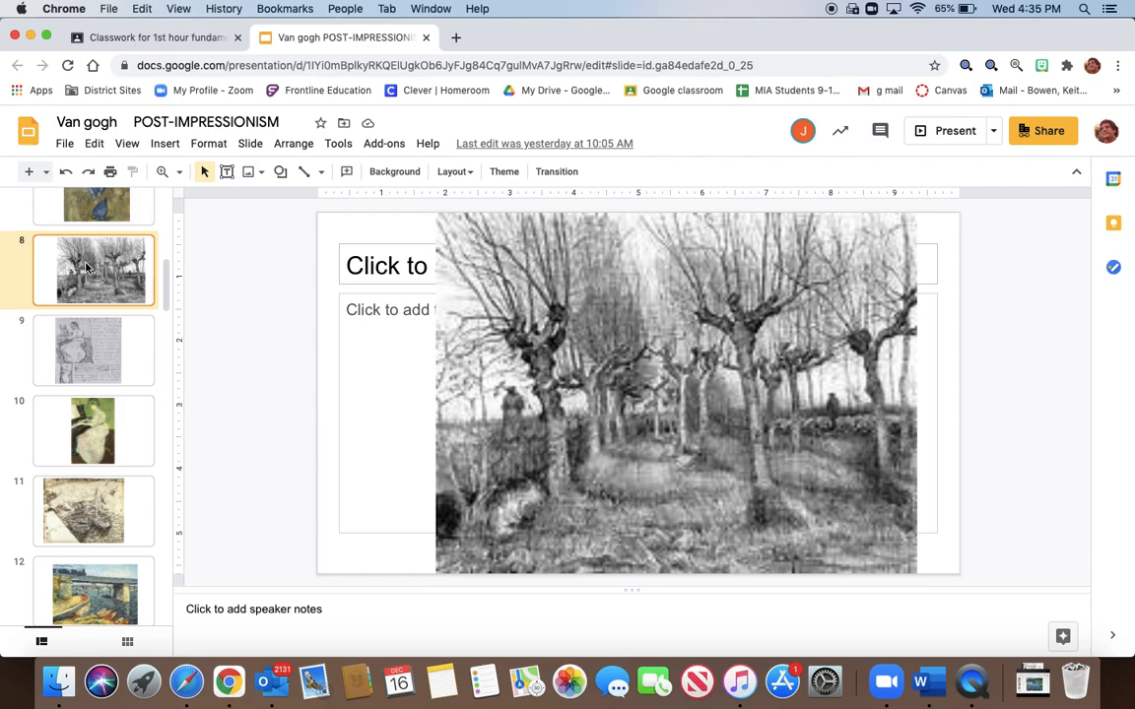
left_click(93, 430)
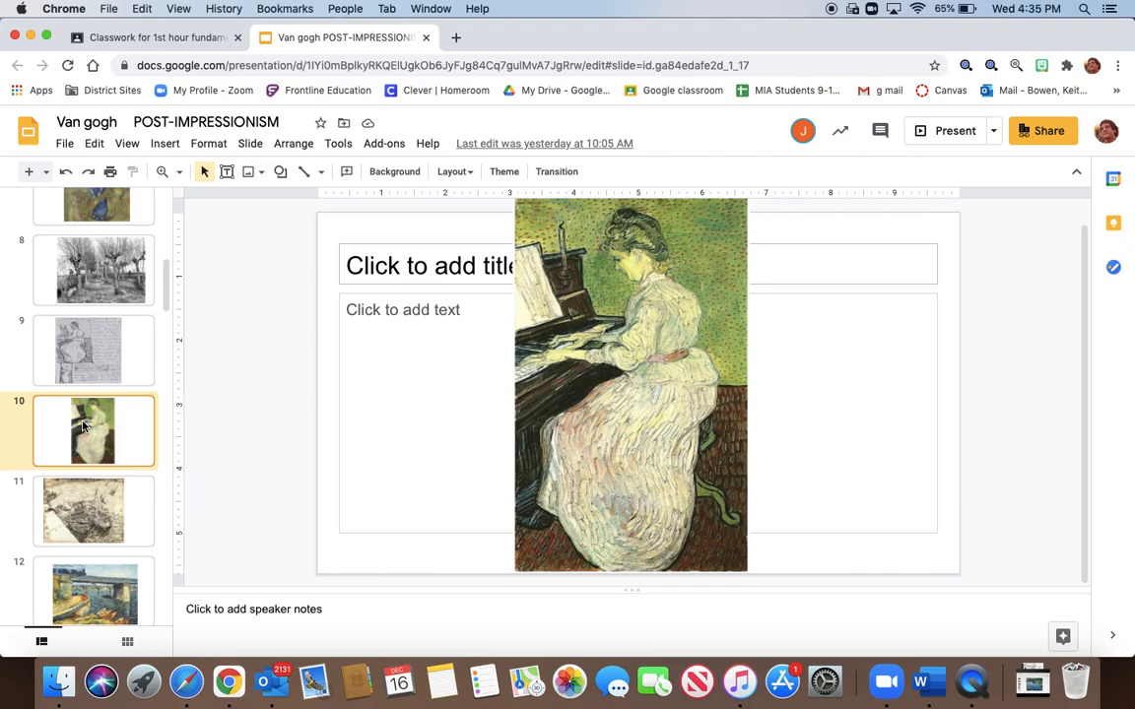
left_click(93, 512)
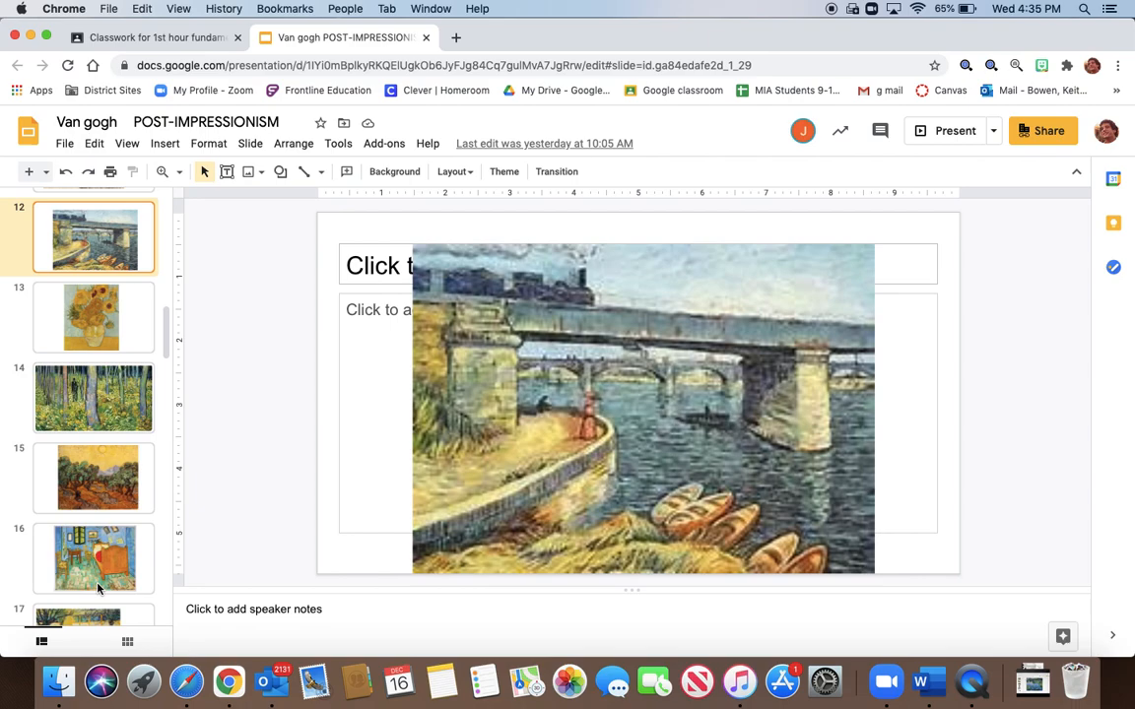
- Display slide 14, the forest undergrowth painting with yellow flowers
left_click(94, 398)
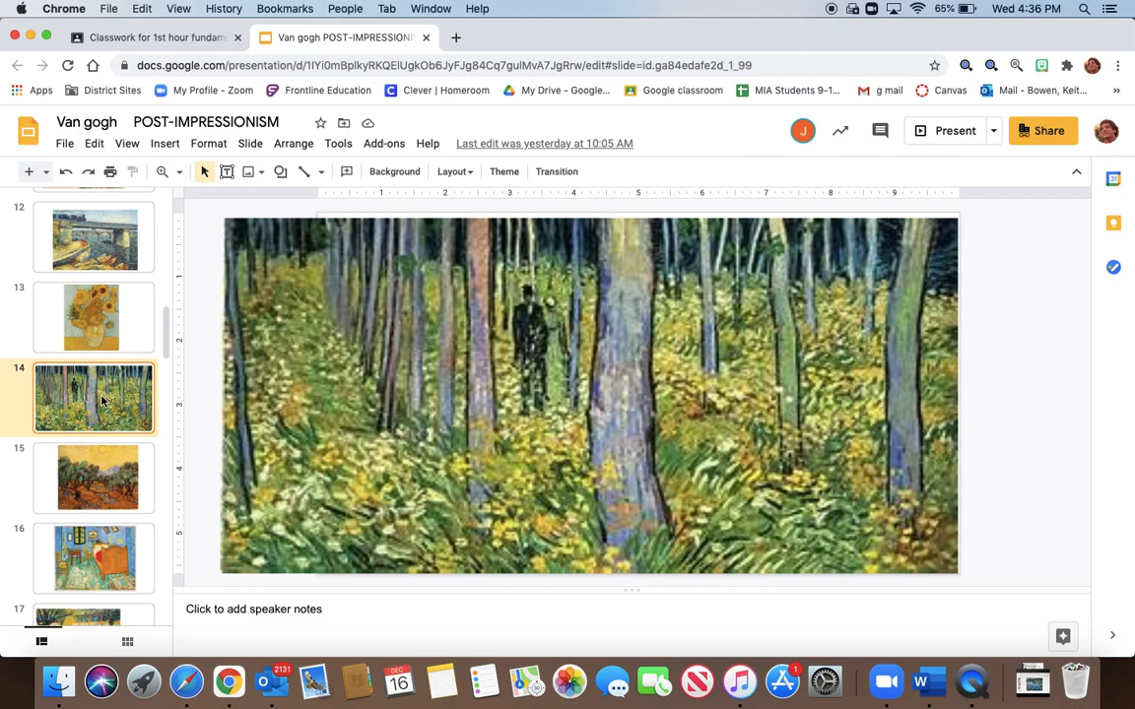
mouse_move(418, 490)
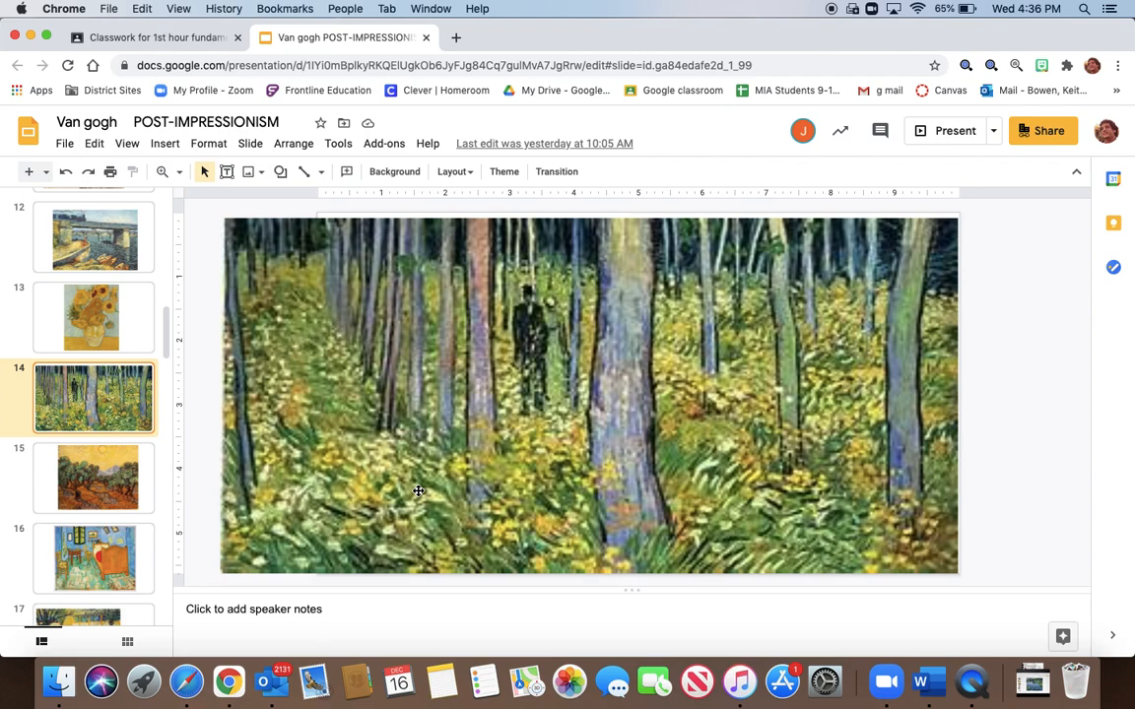
mouse_move(607, 510)
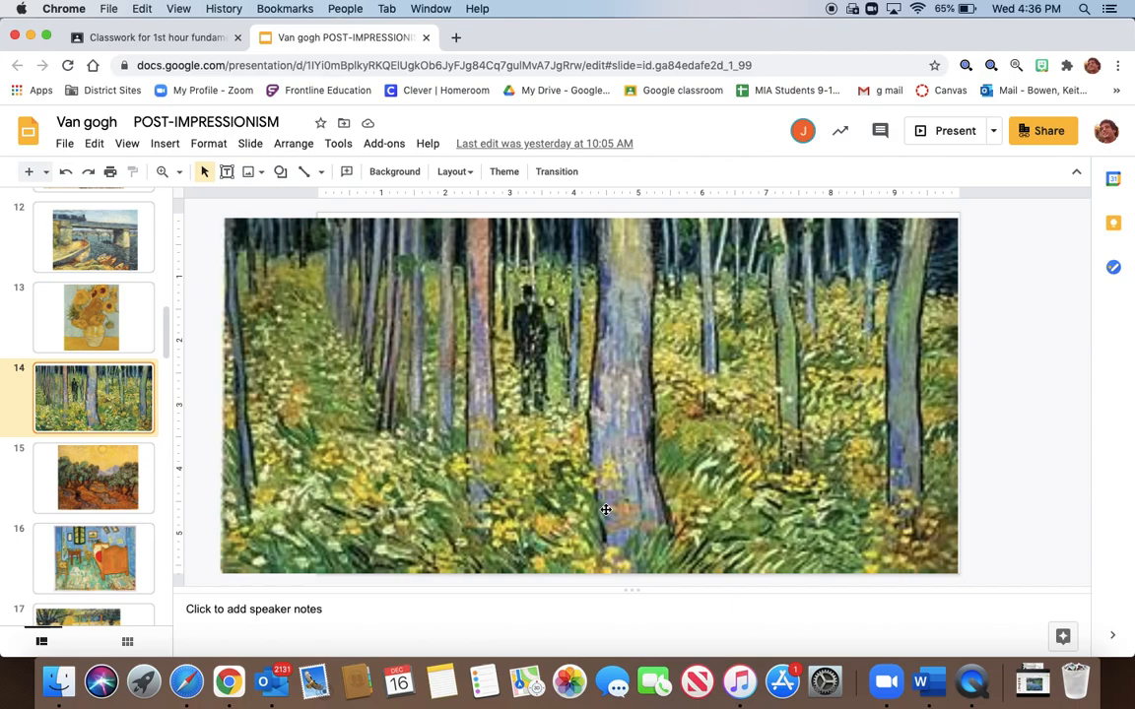
mouse_move(650, 248)
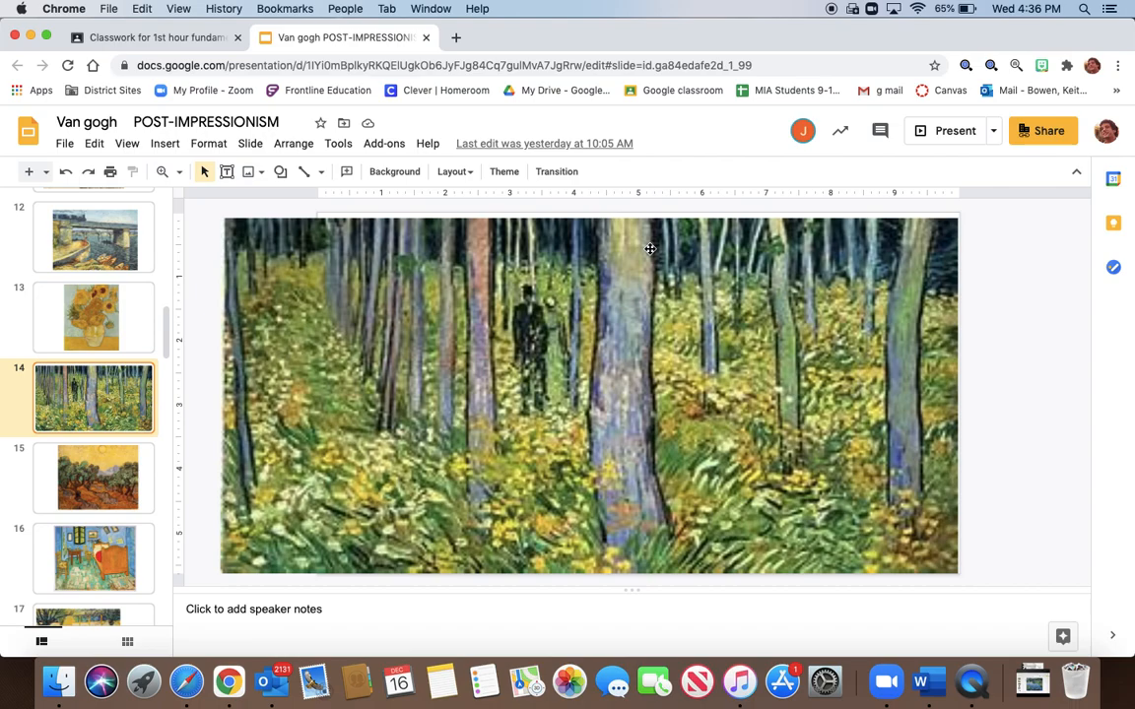
mouse_move(800, 363)
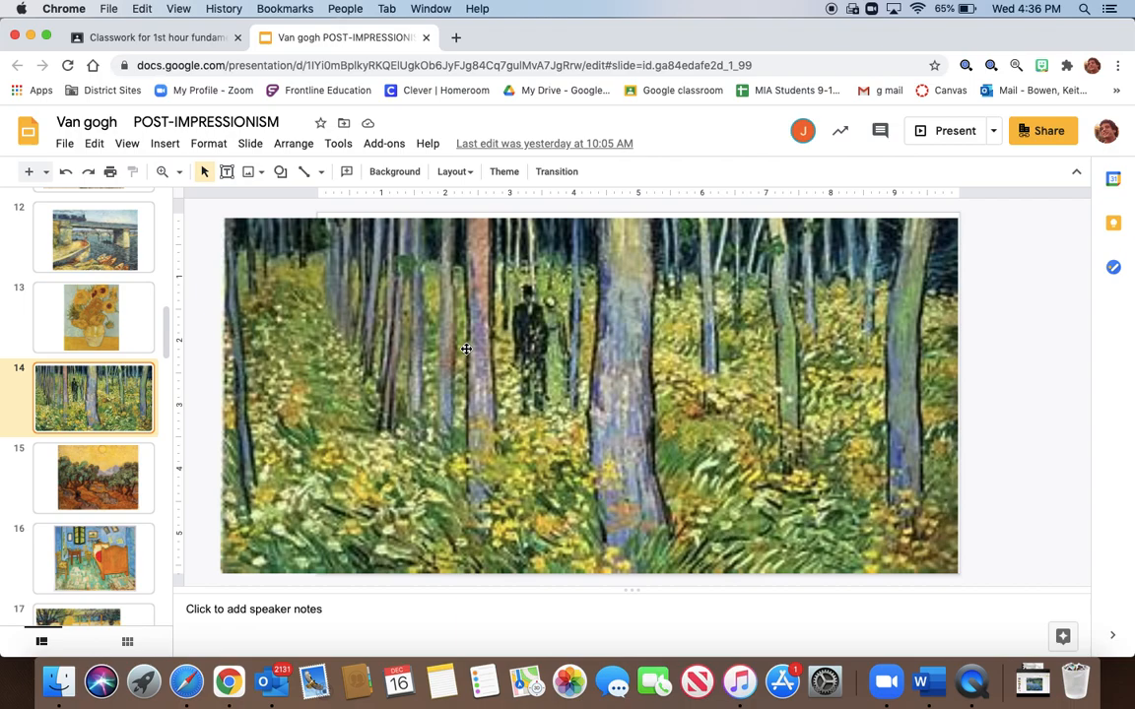
mouse_move(413, 386)
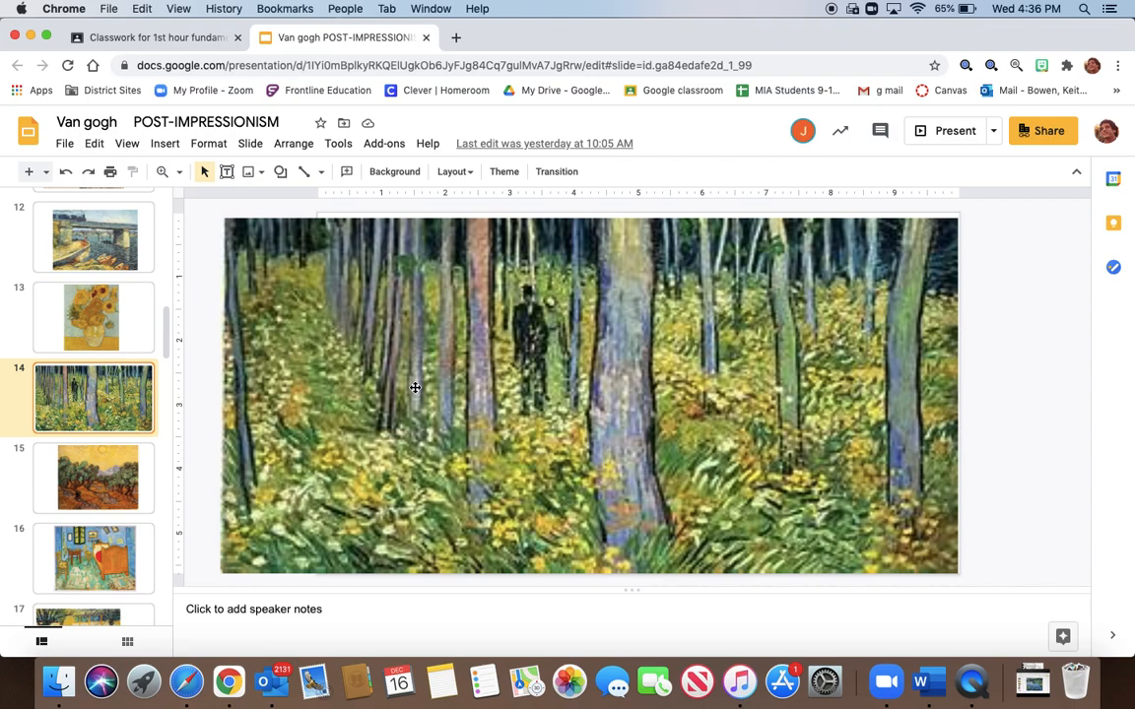
mouse_move(252, 418)
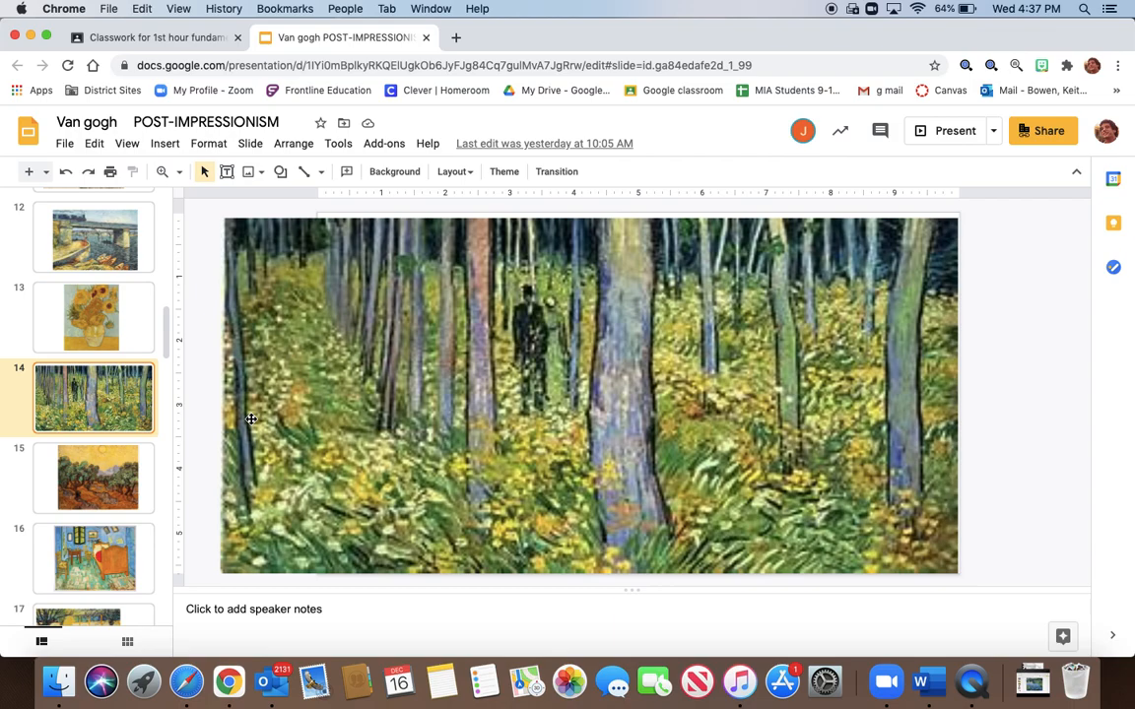
- Display slide 15, the olive grove painting beneath a yellow sky
left_click(94, 478)
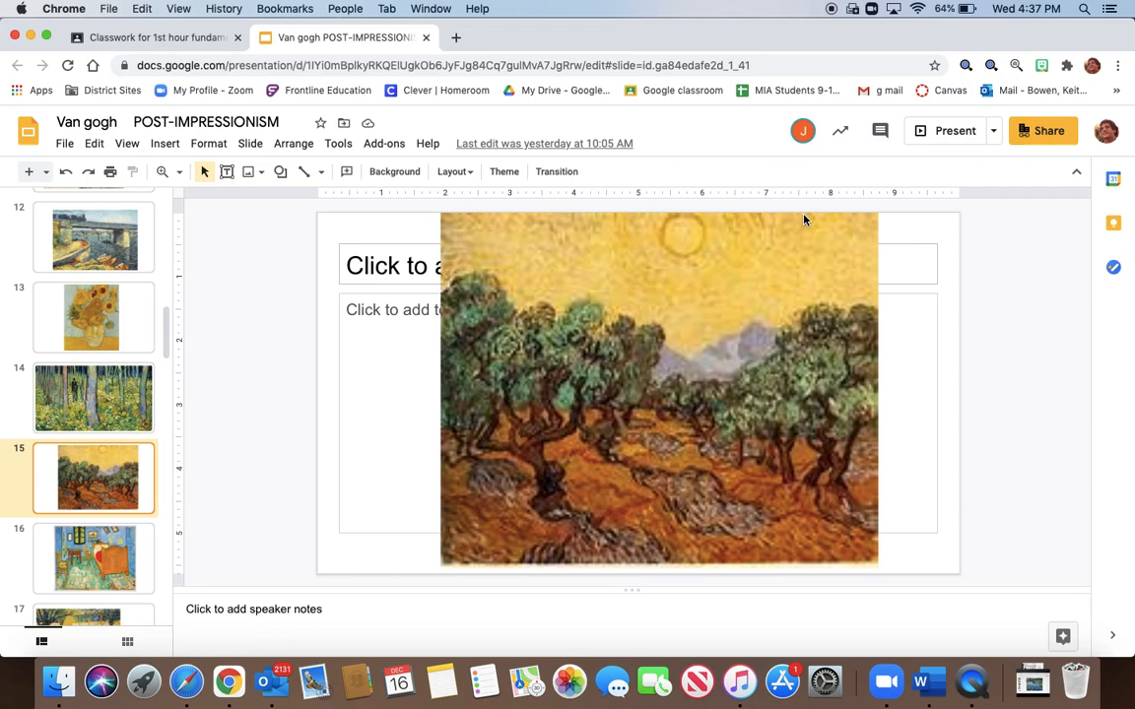
mouse_move(658, 441)
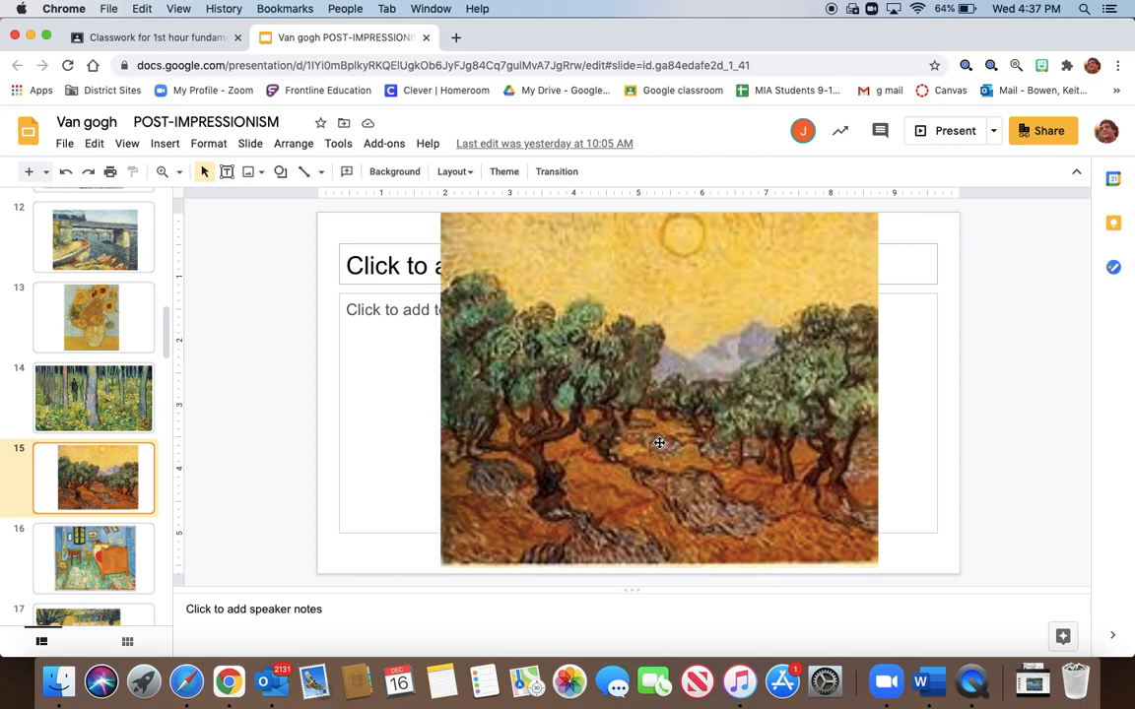
mouse_move(611, 390)
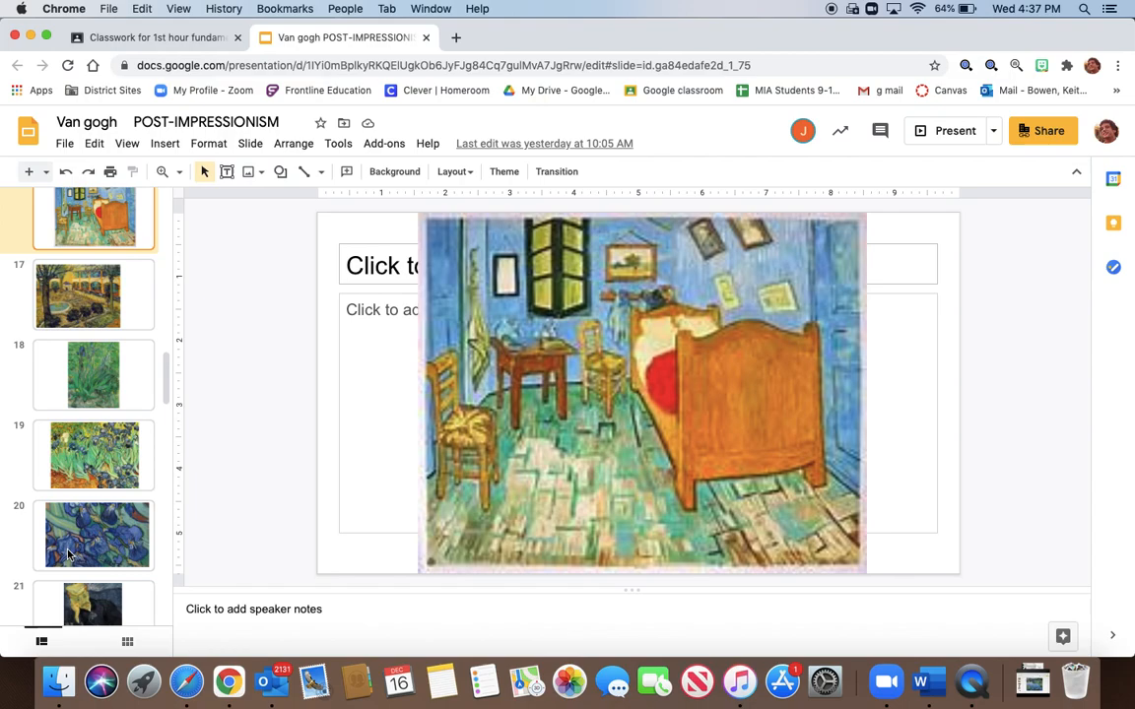
- Advance to slide 17, the hospital courtyard garden with a fountain
left_click(82, 313)
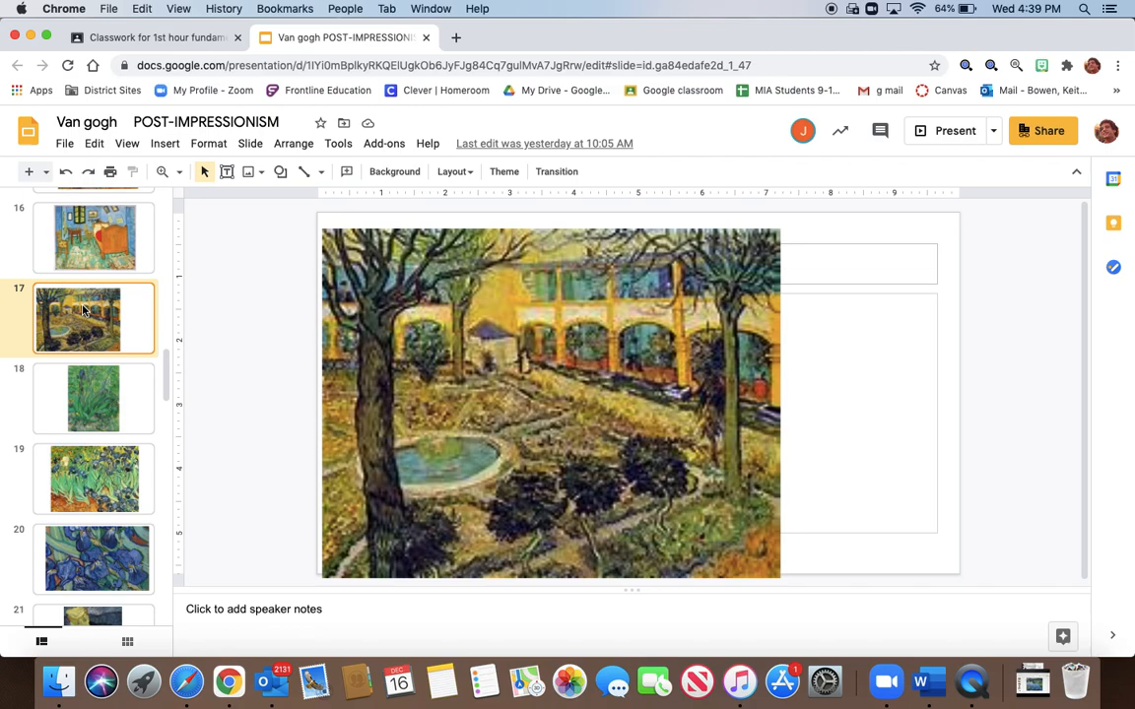
mouse_move(81, 323)
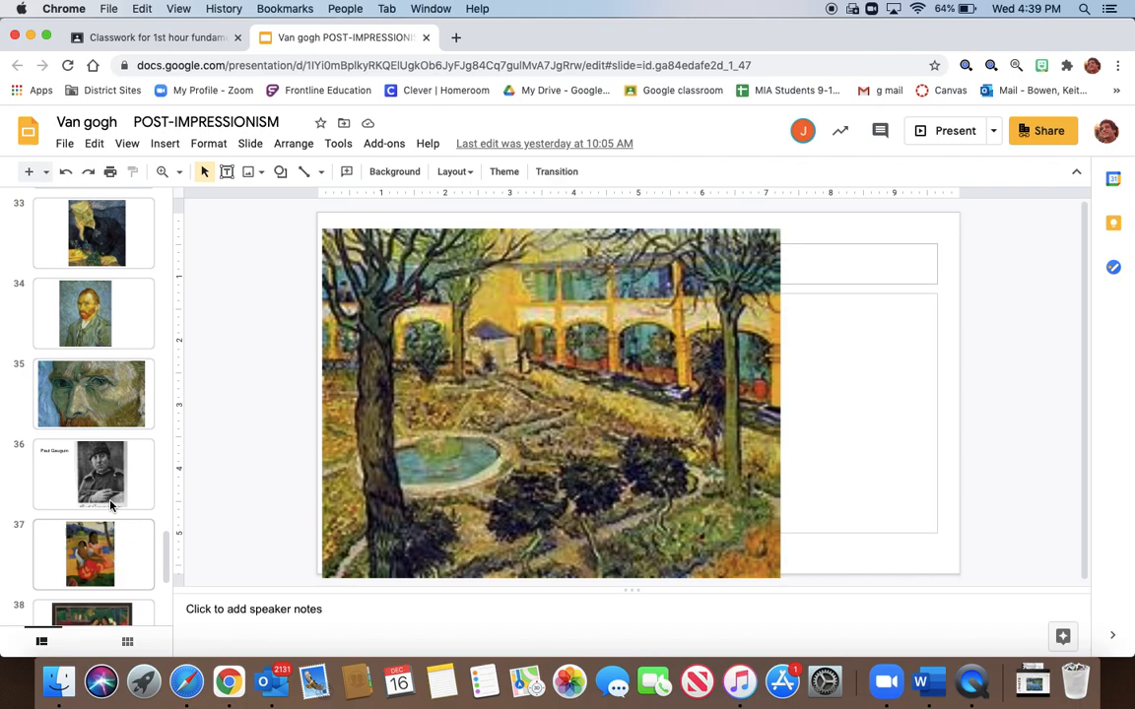
left_click(95, 475)
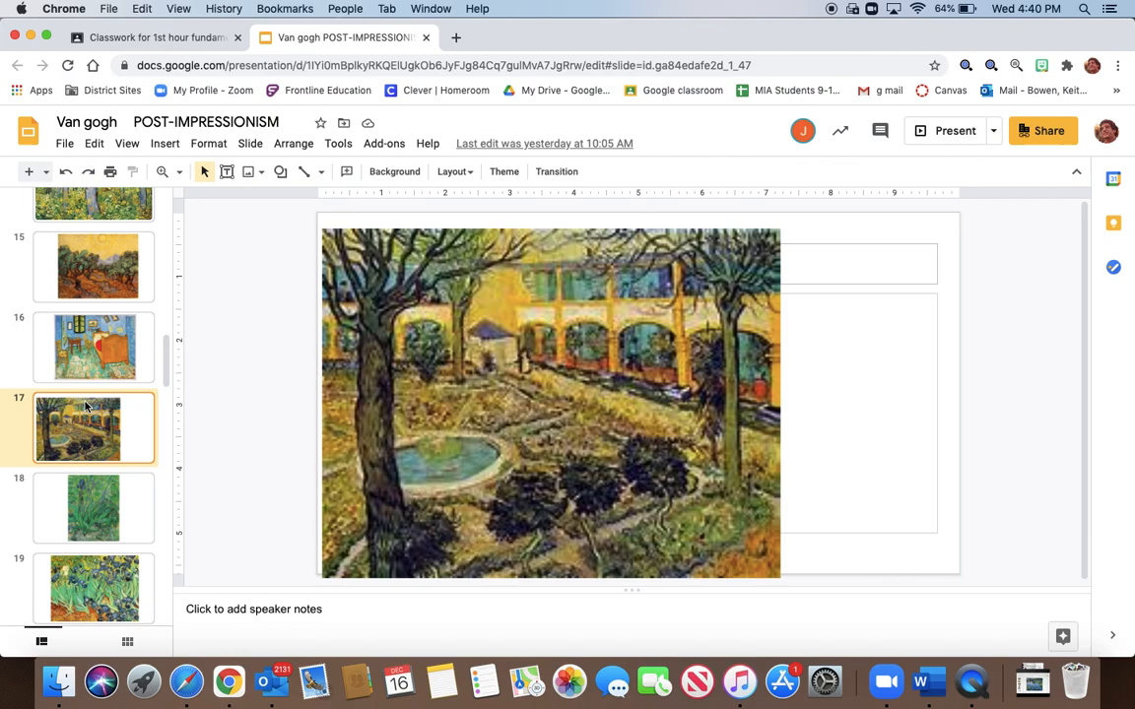
mouse_move(402, 351)
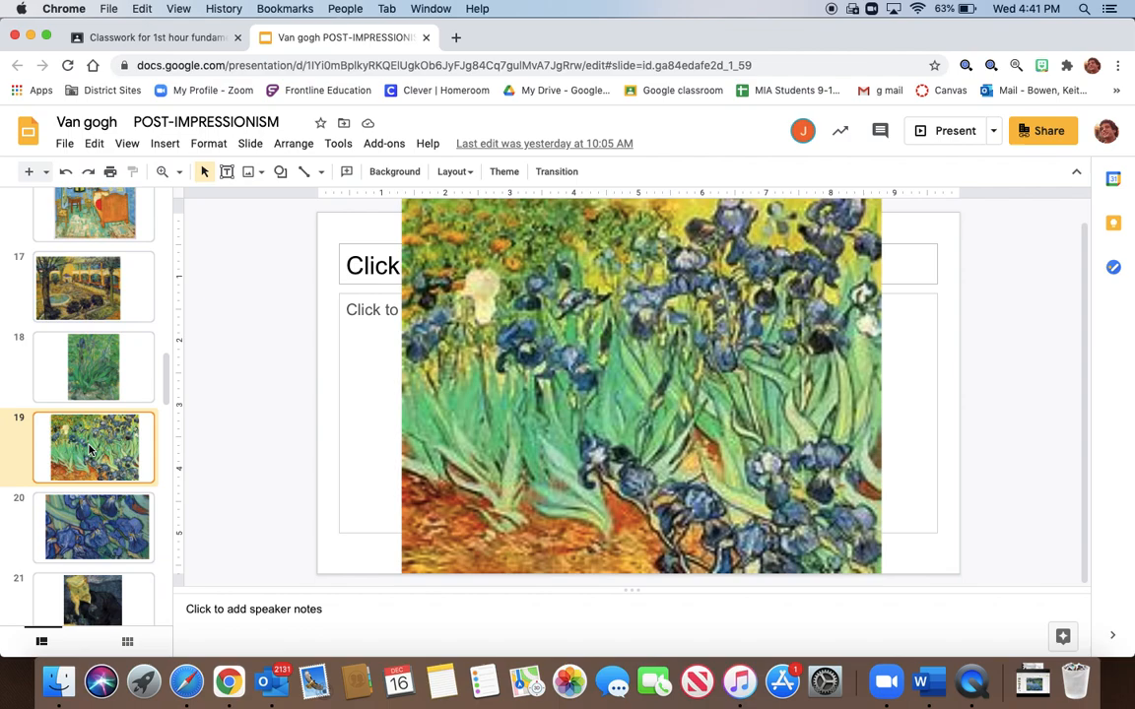
mouse_move(736, 311)
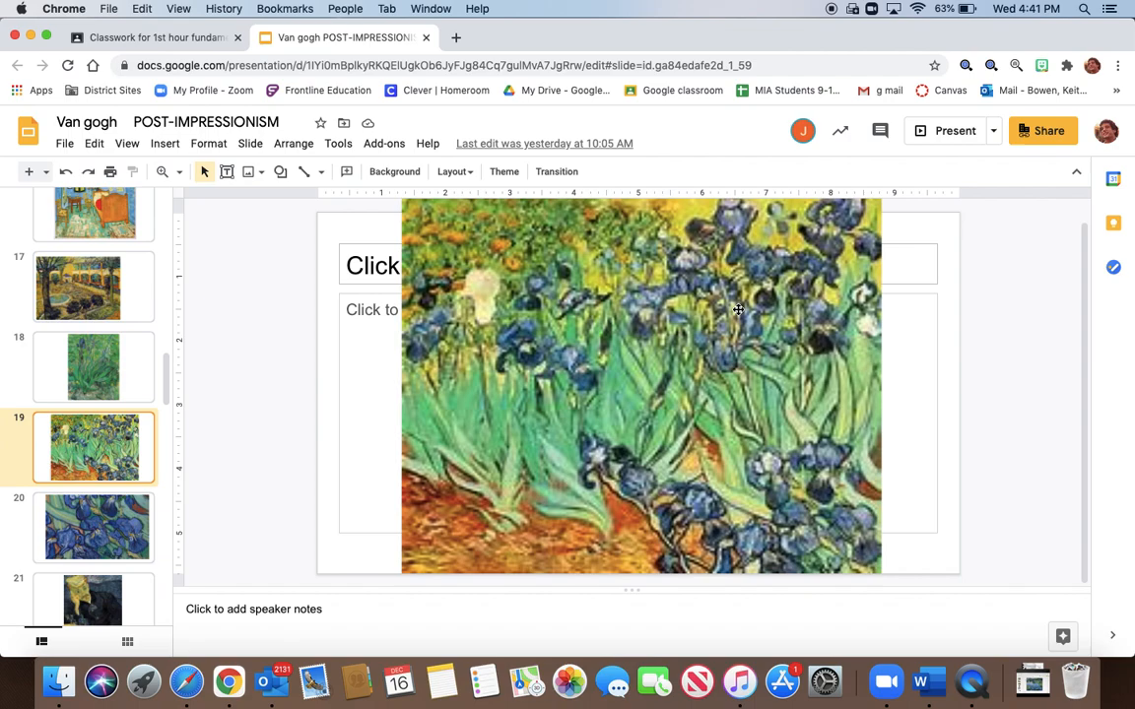
mouse_move(664, 324)
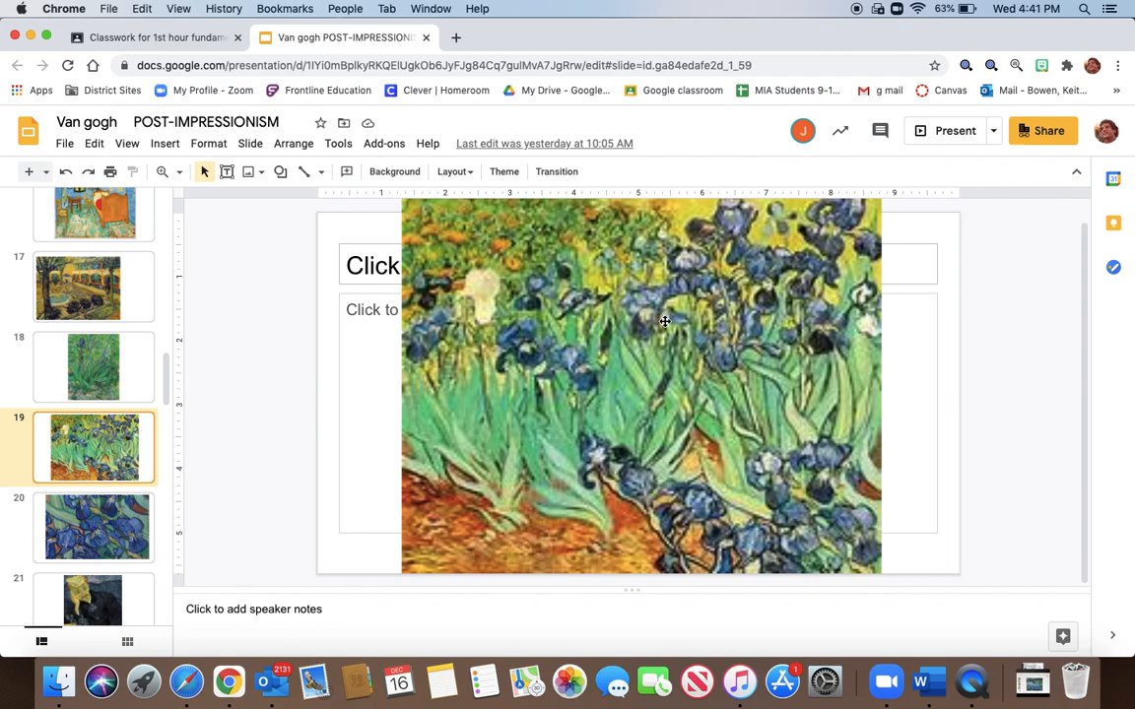
mouse_move(125, 524)
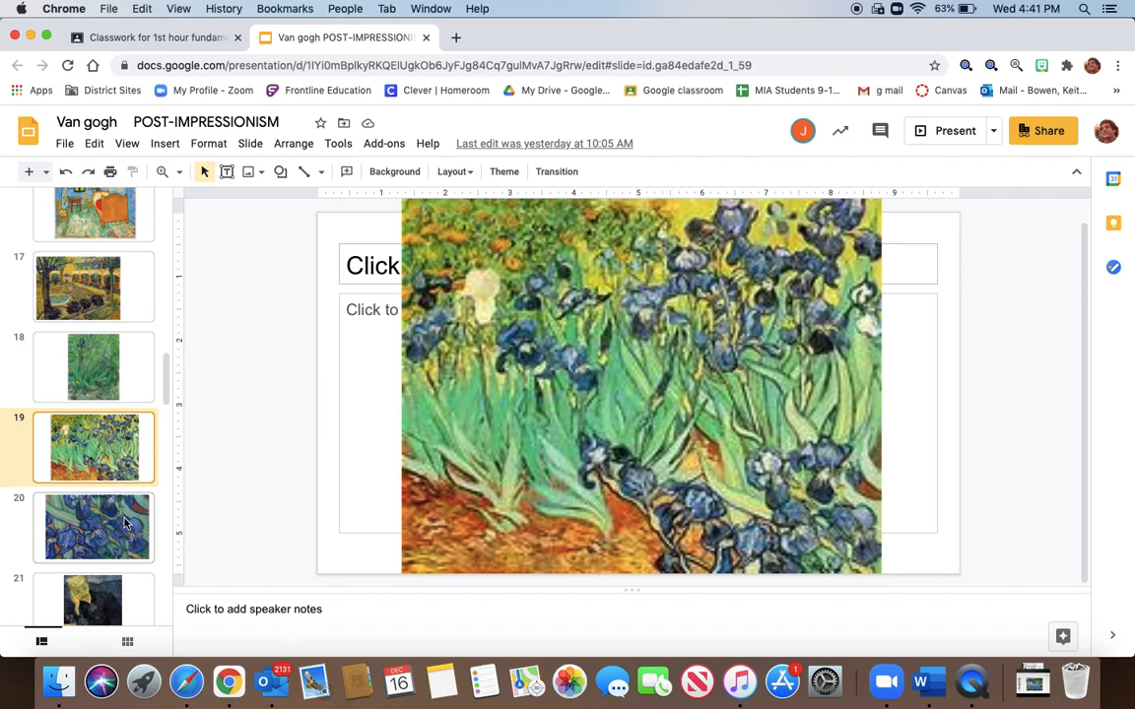
- Go to slide 20, the close-up painting of blue irises
left_click(92, 527)
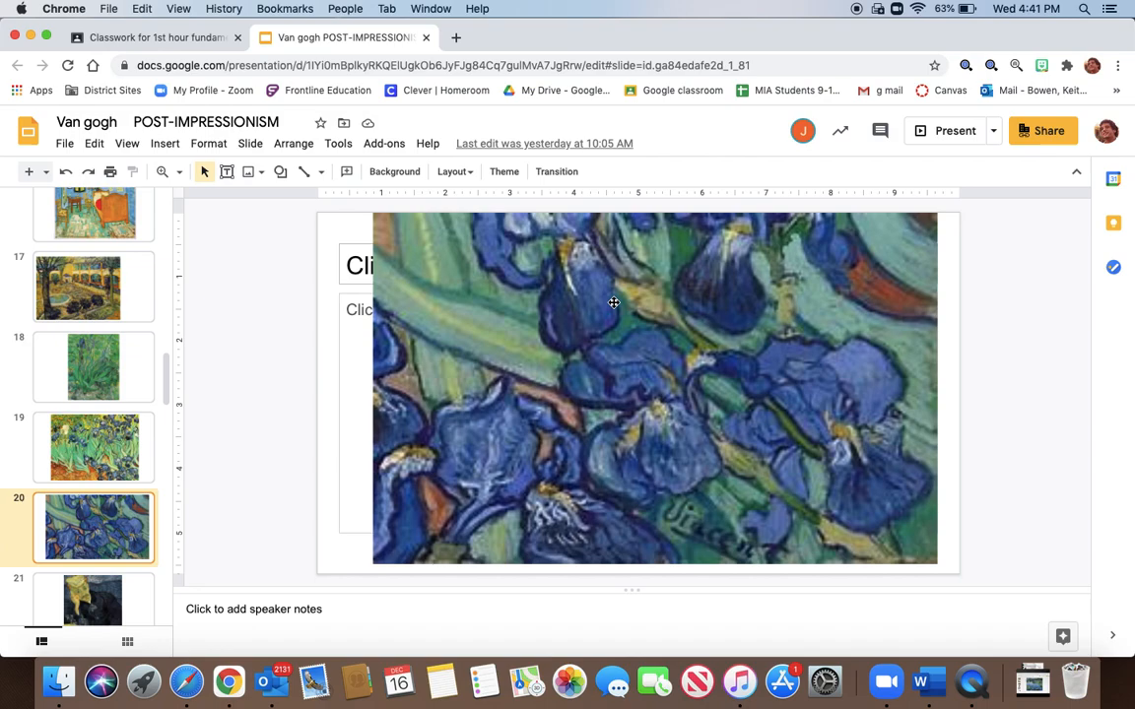
- Step through the seated man's portrait to slide 23 with the sunset willows
left_click(91, 363)
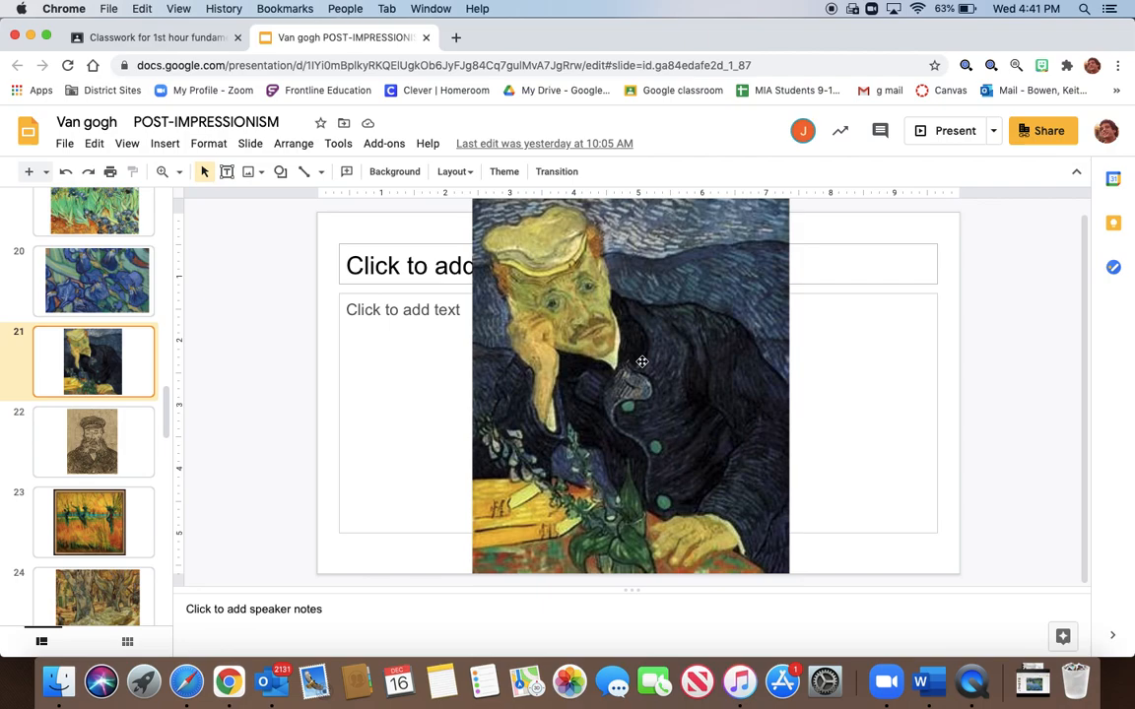
mouse_move(193, 445)
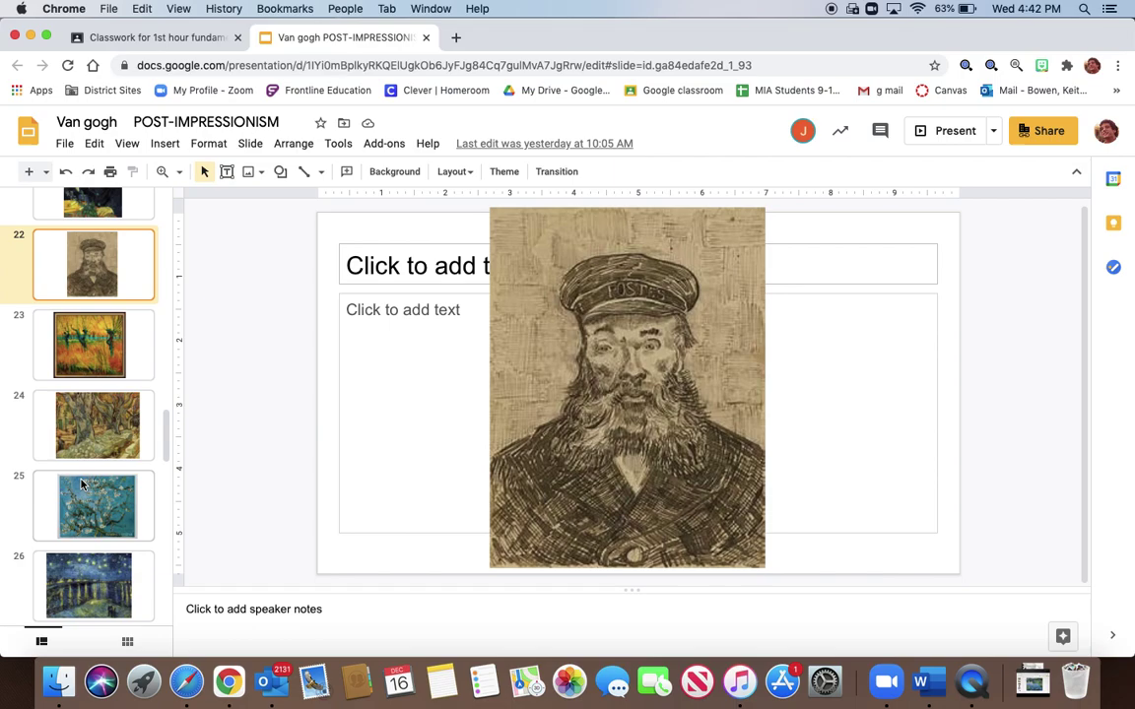
left_click(92, 345)
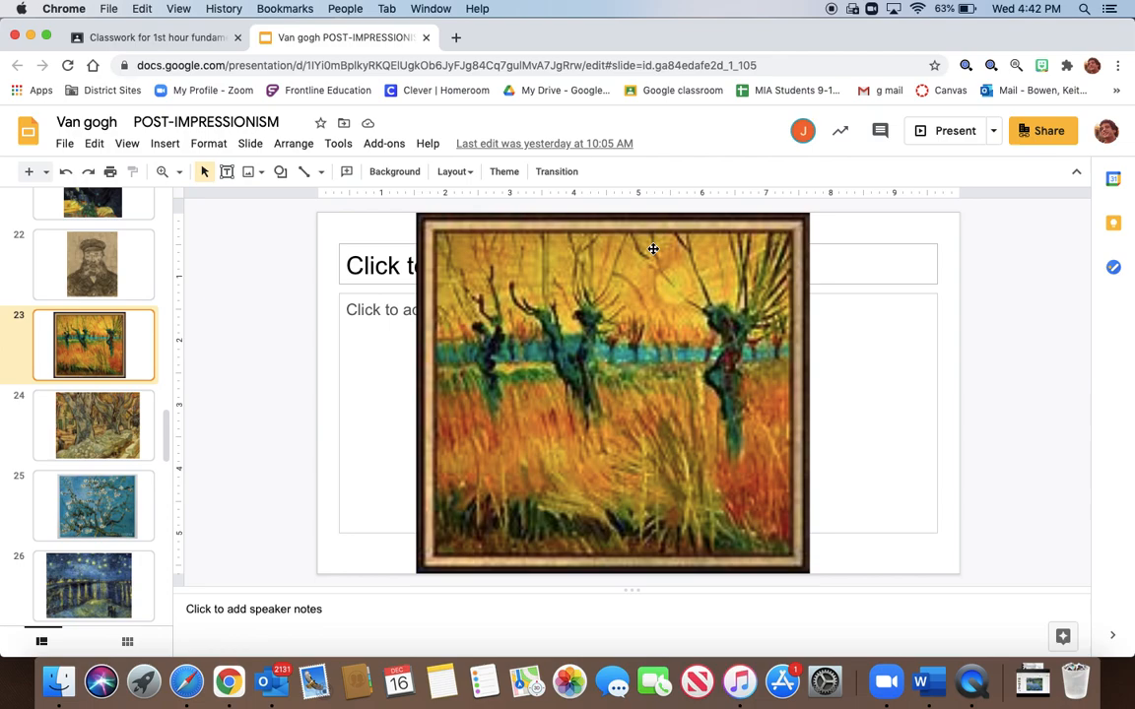
- Go to slide 24, the painting of huge gnarled tree trunks along a road
left_click(91, 433)
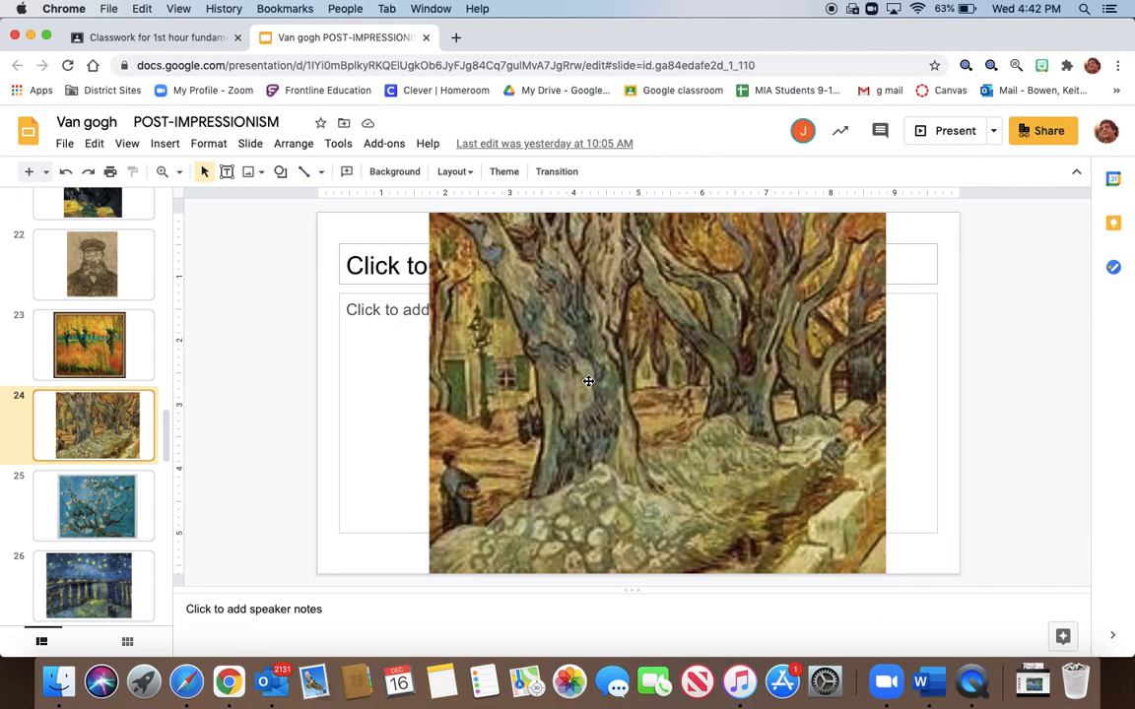
mouse_move(626, 480)
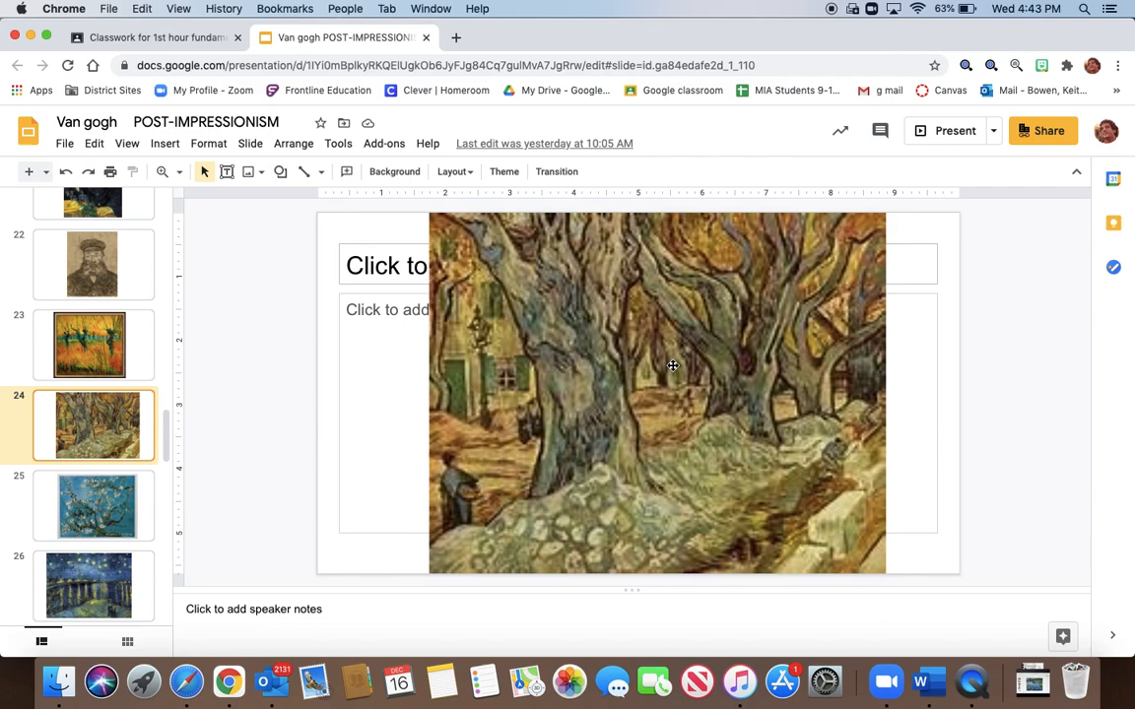
- Scroll the filmstrip, view slide 26's starry river scene, then show slide 28's wounded traveller painting
scroll("down", 3)
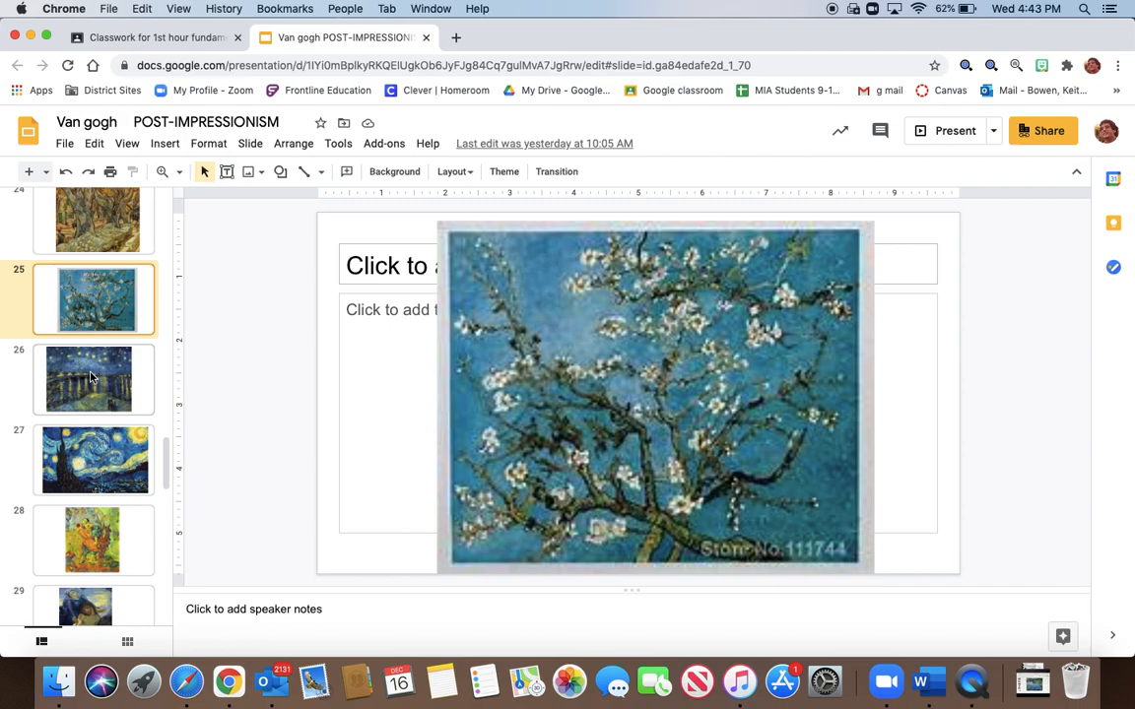
left_click(91, 378)
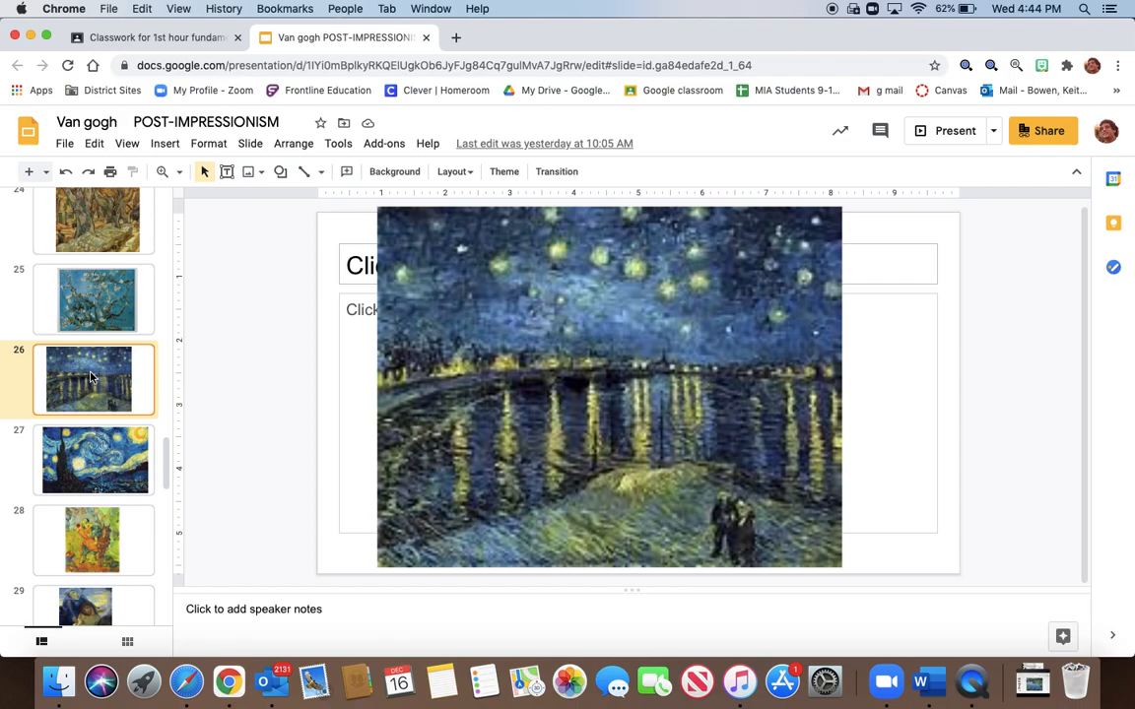
mouse_move(94, 469)
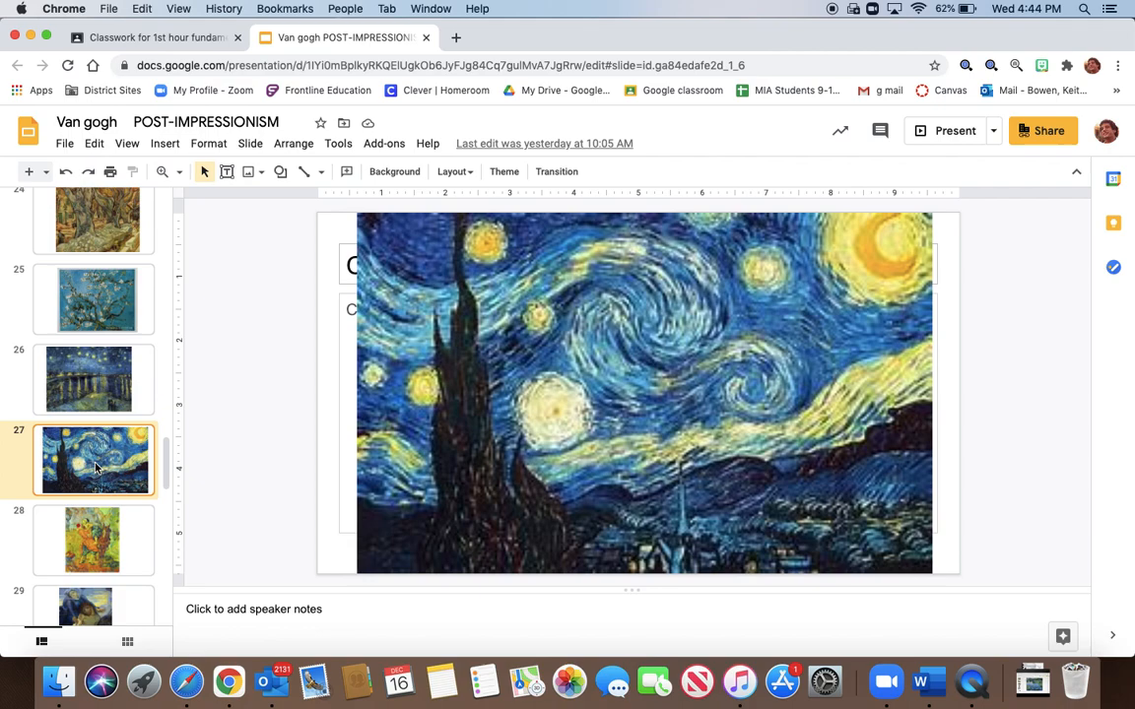
left_click(88, 378)
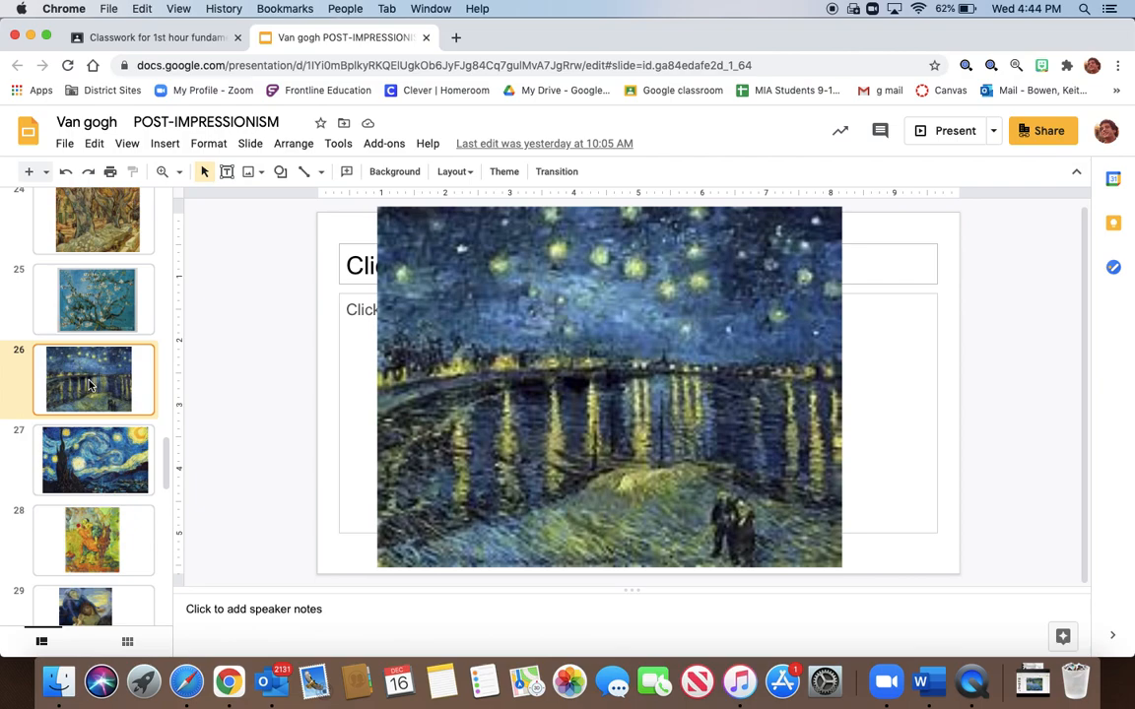
left_click(94, 461)
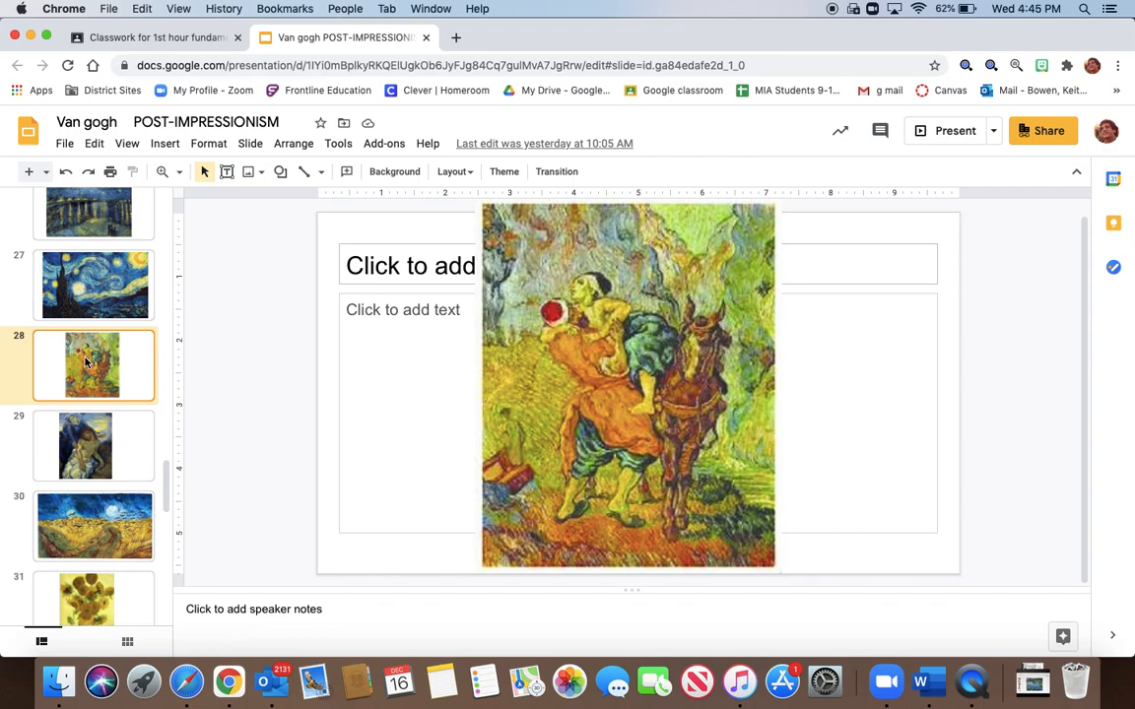
- Show slide 29, the woman in blue holding a dead man's body
left_click(86, 445)
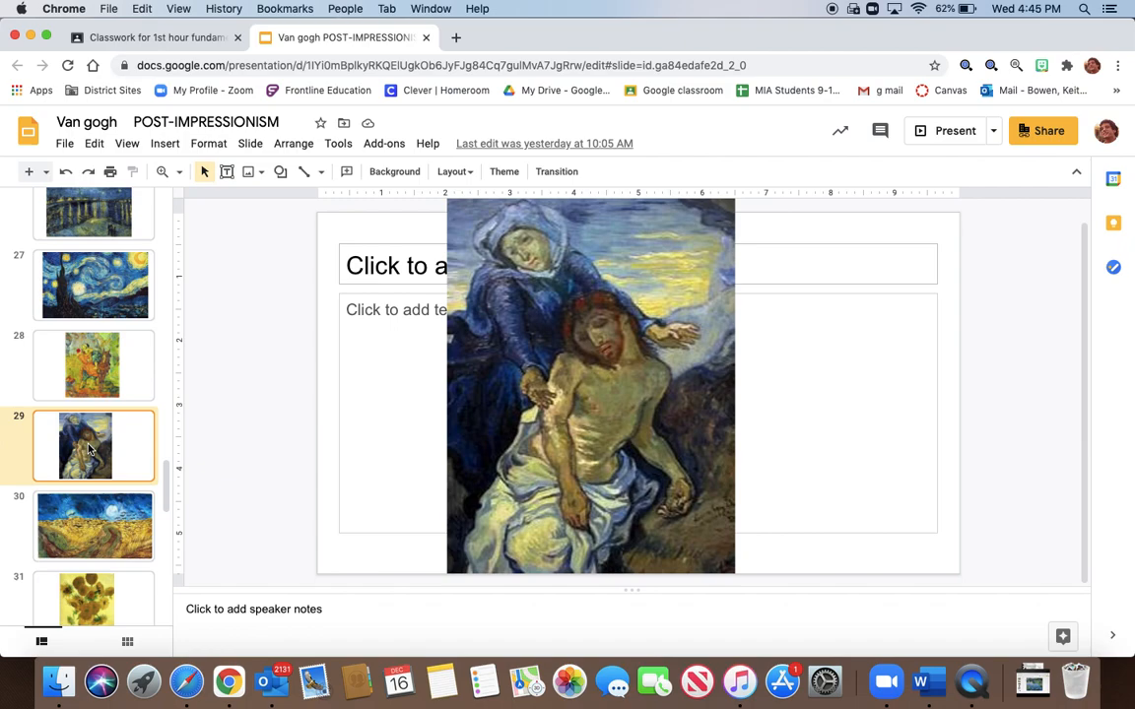
mouse_move(577, 297)
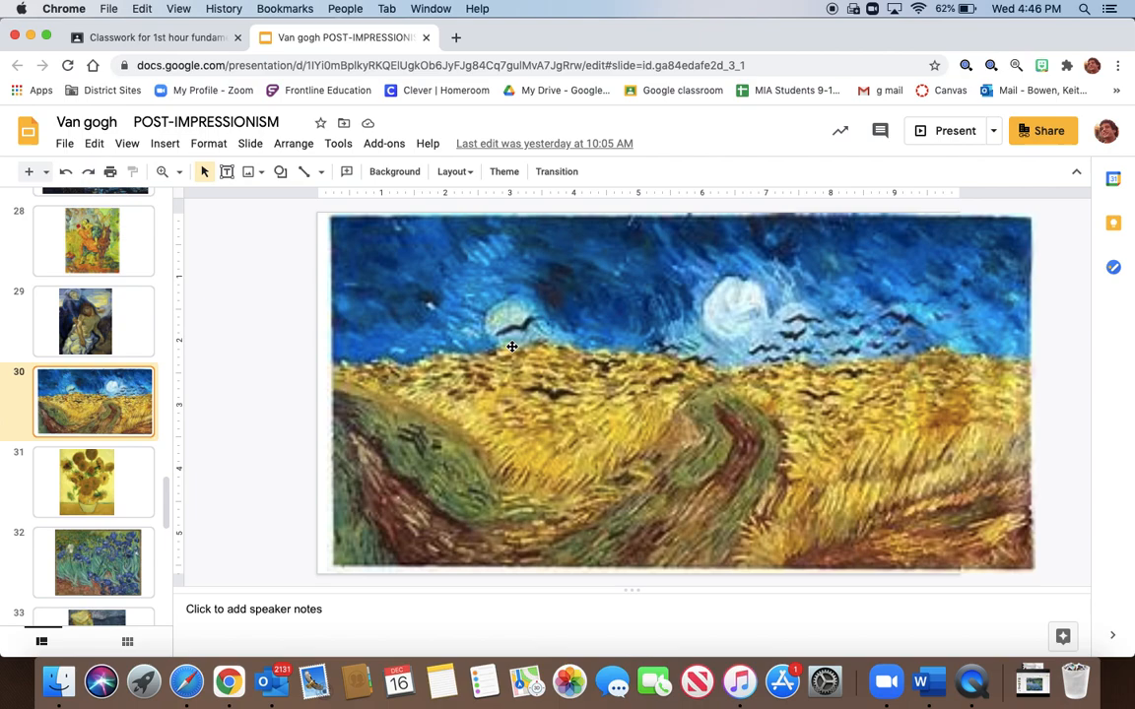
mouse_move(587, 378)
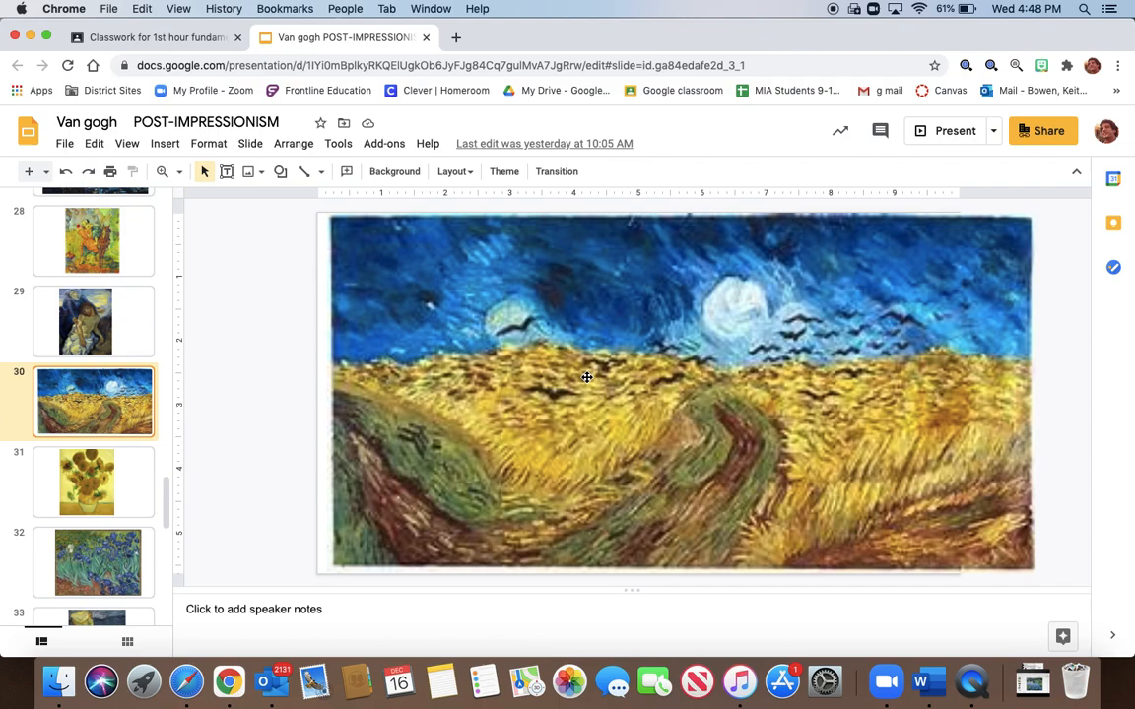
- Advance to slide 33, the portrait of a pensive man leaning on his hand
left_click(87, 479)
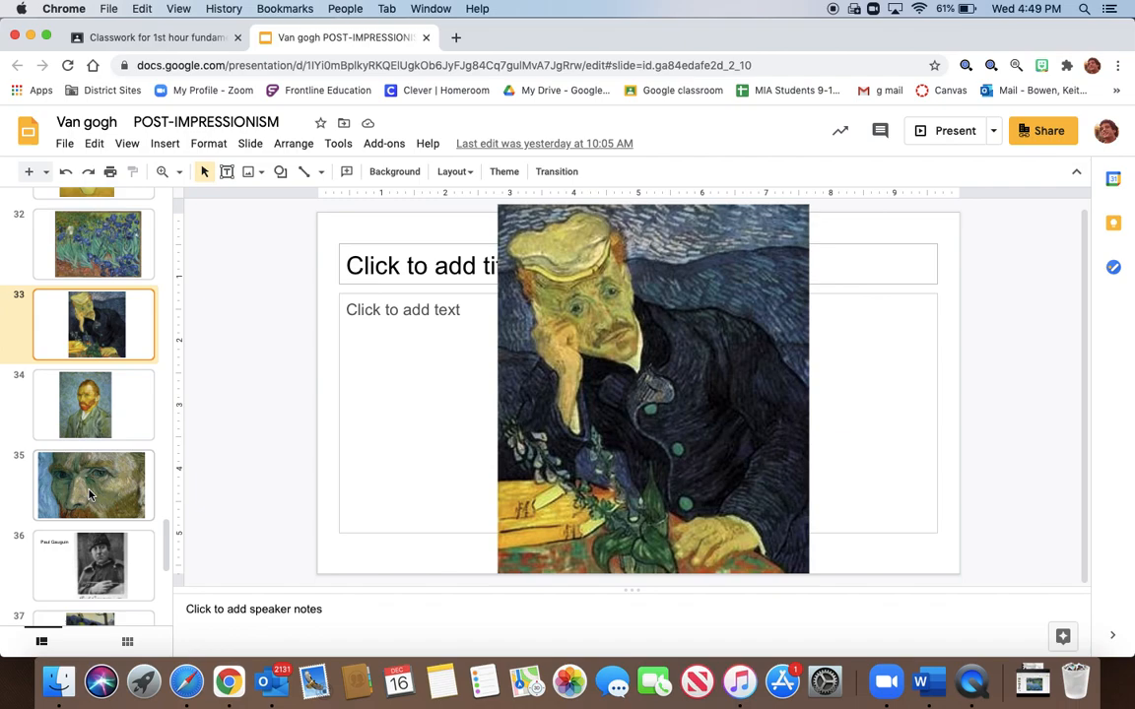
- View the self-portrait on slide 34 and its close-up on 35, then return to slide 31's sunflowers
left_click(92, 406)
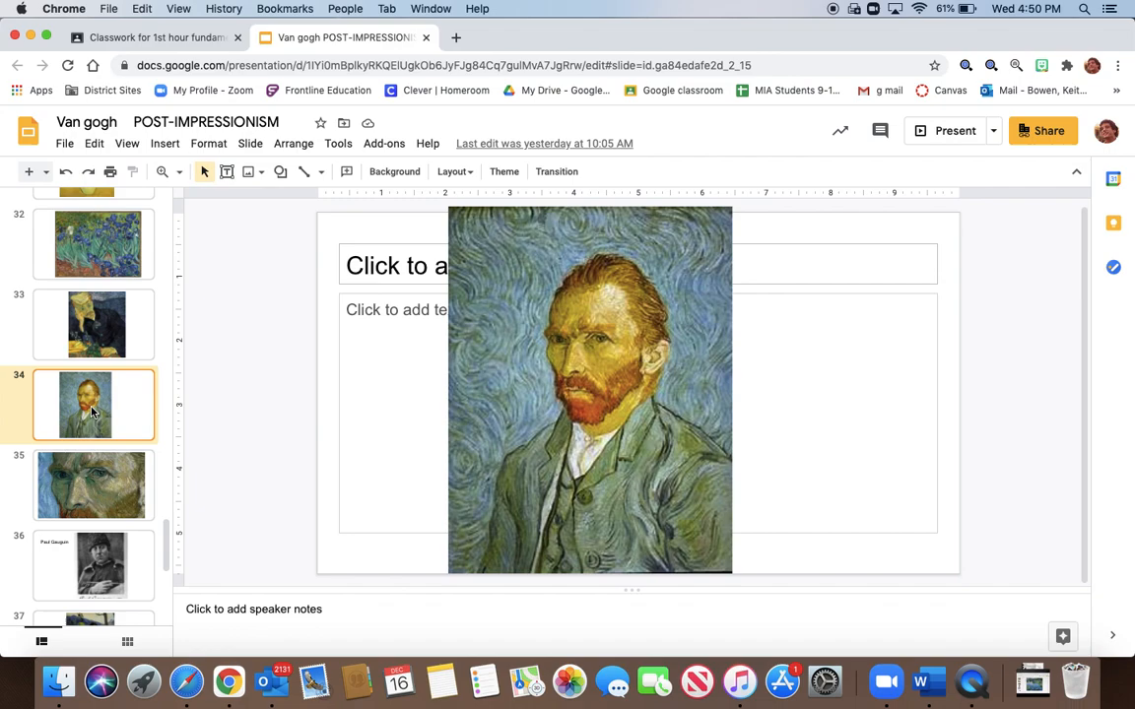
left_click(92, 486)
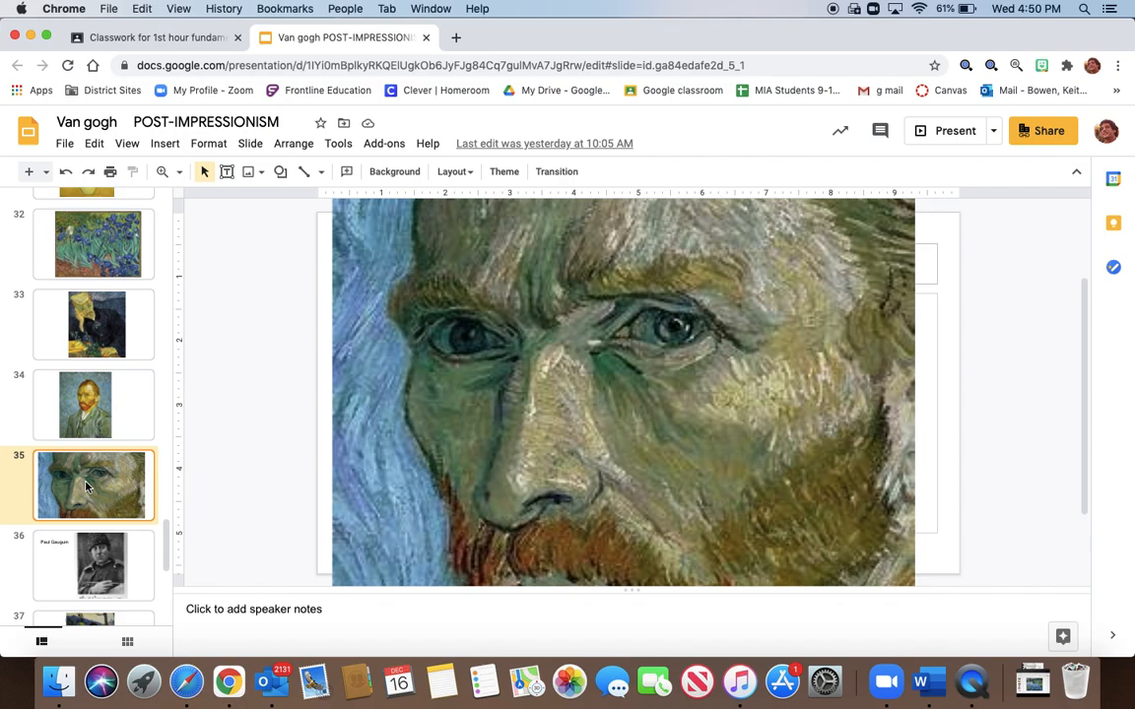
left_click(83, 315)
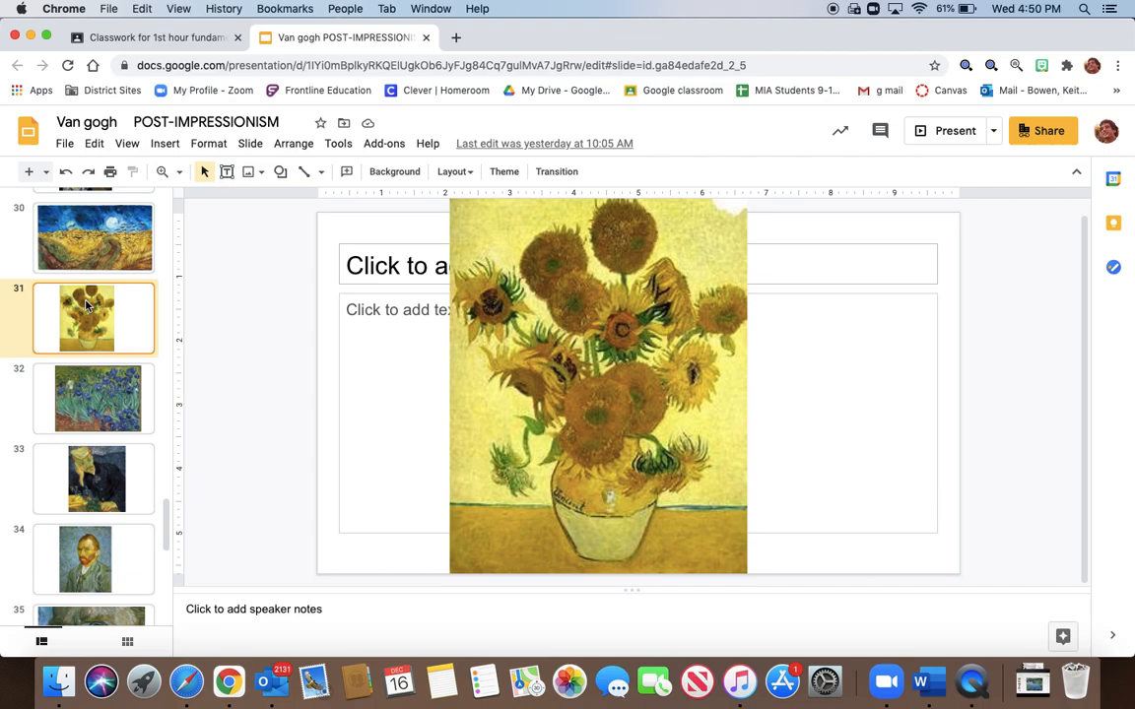
left_click(94, 398)
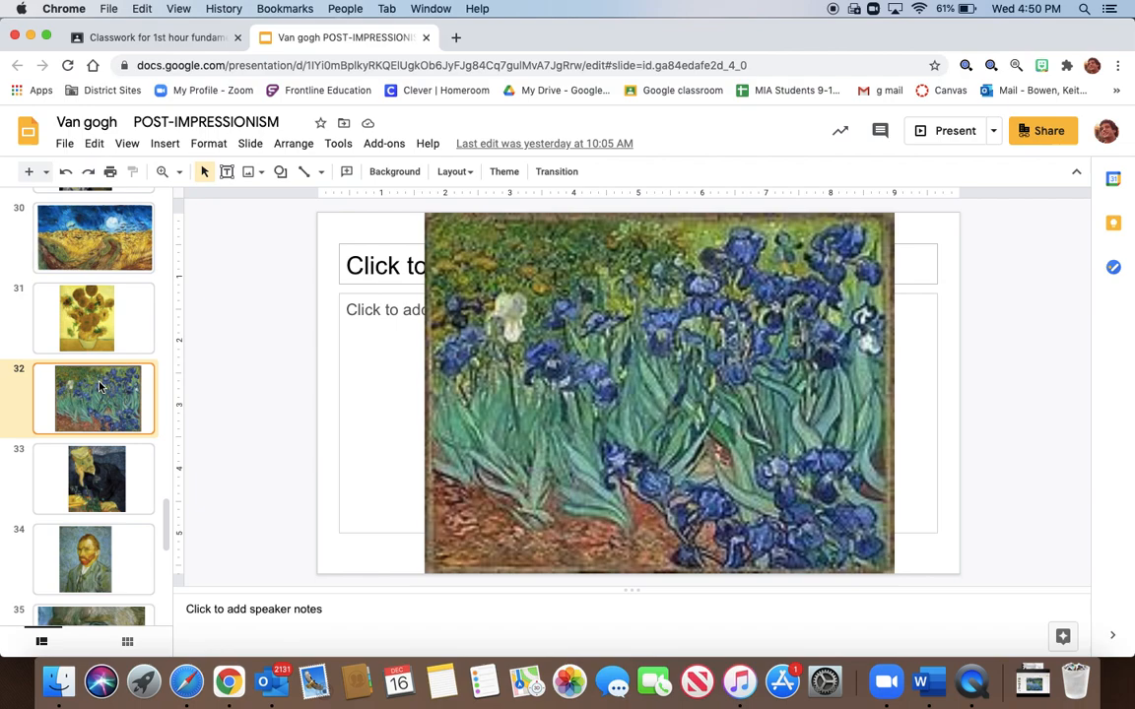
left_click(94, 479)
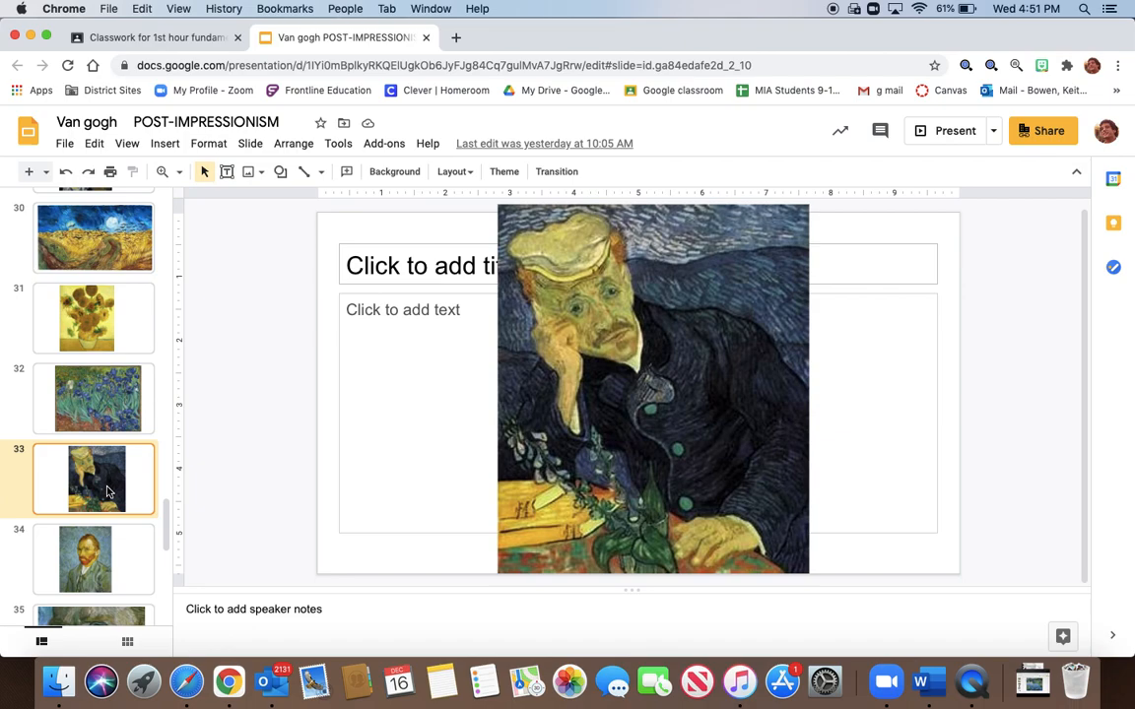
mouse_move(132, 419)
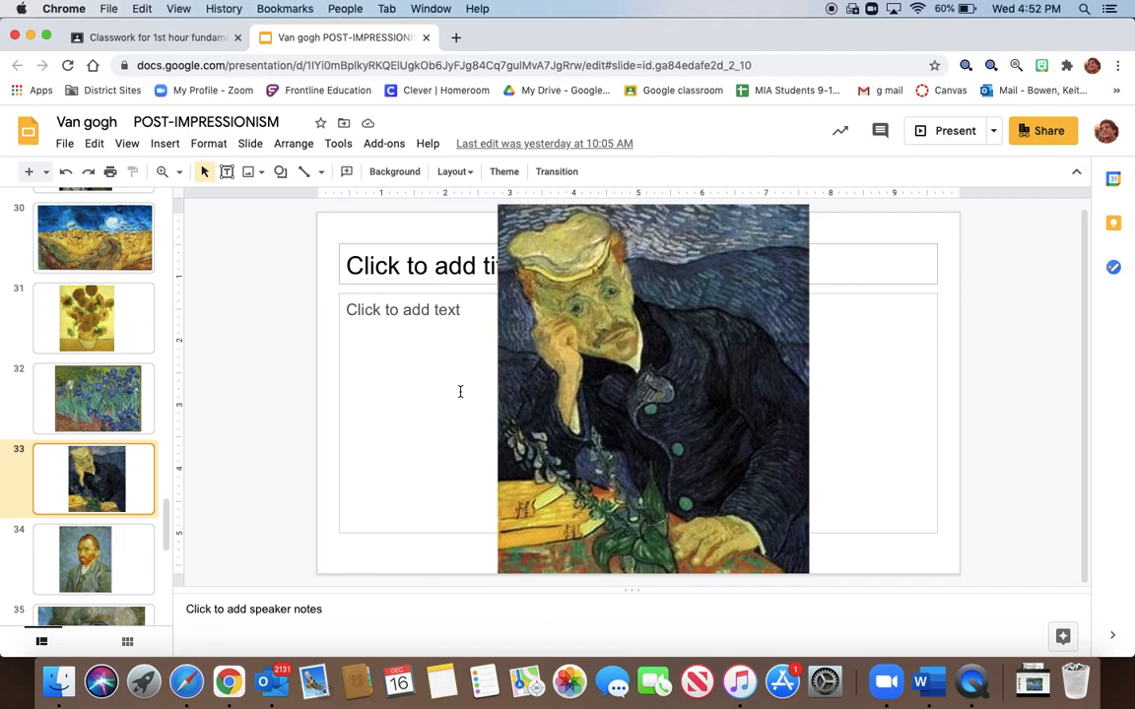
mouse_move(721, 437)
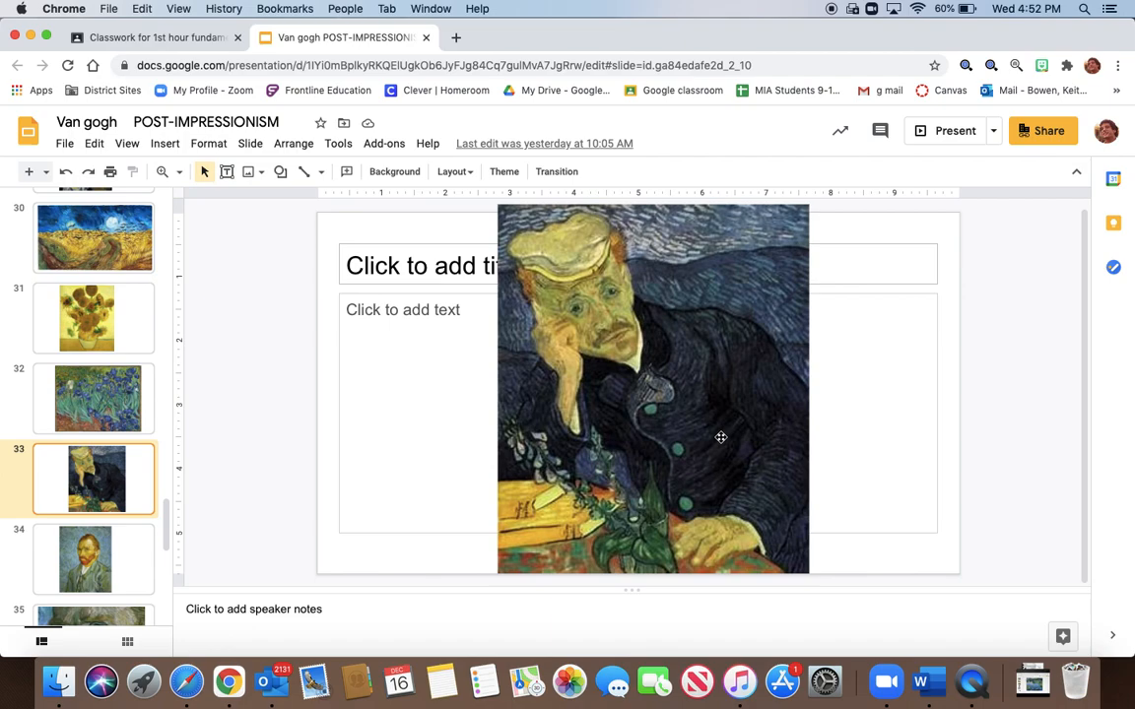
mouse_move(669, 398)
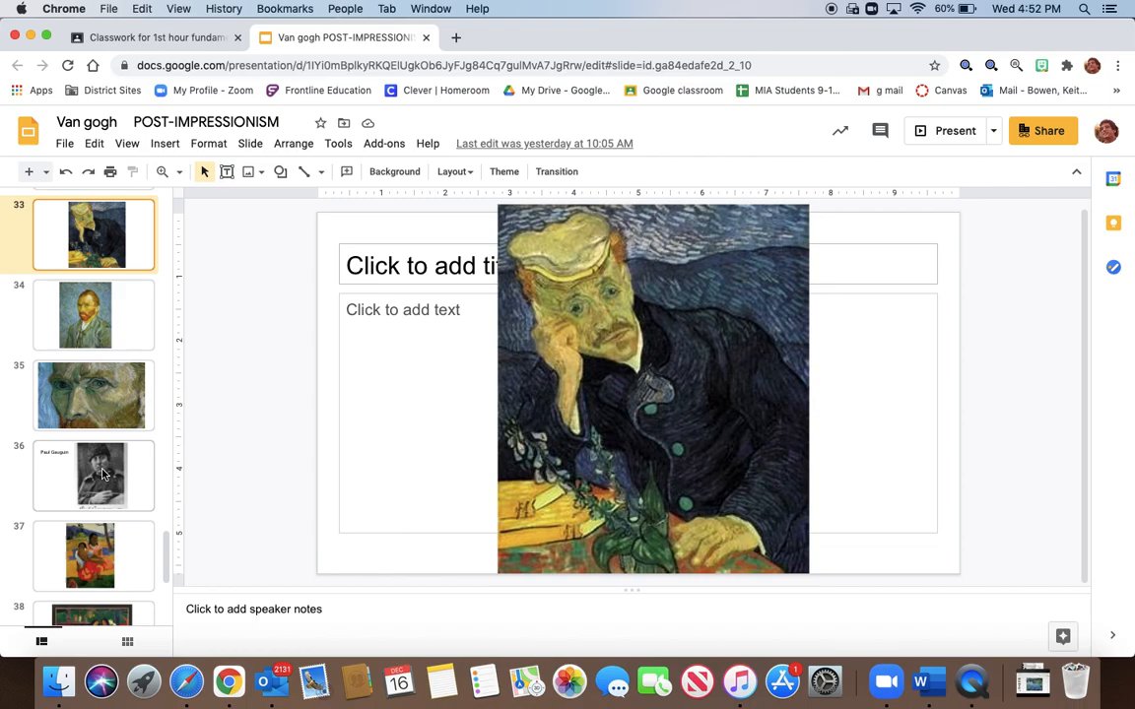
- Show slide 36, the black-and-white Paul Gauguin portrait title slide
left_click(95, 475)
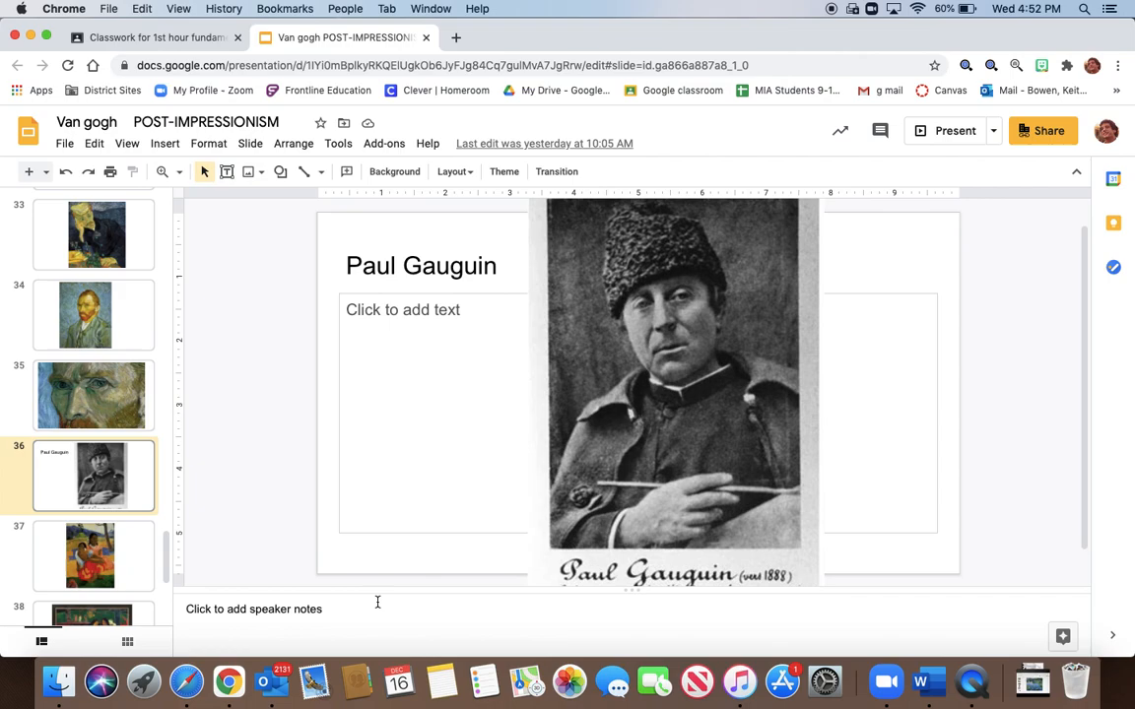
mouse_move(284, 497)
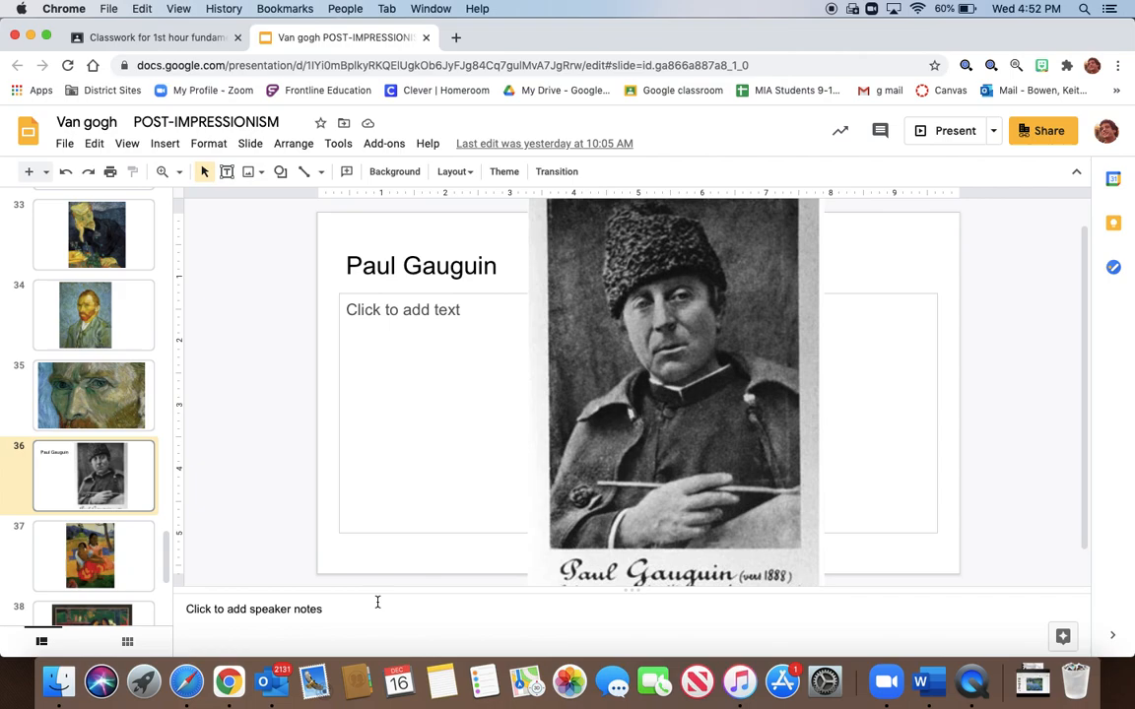